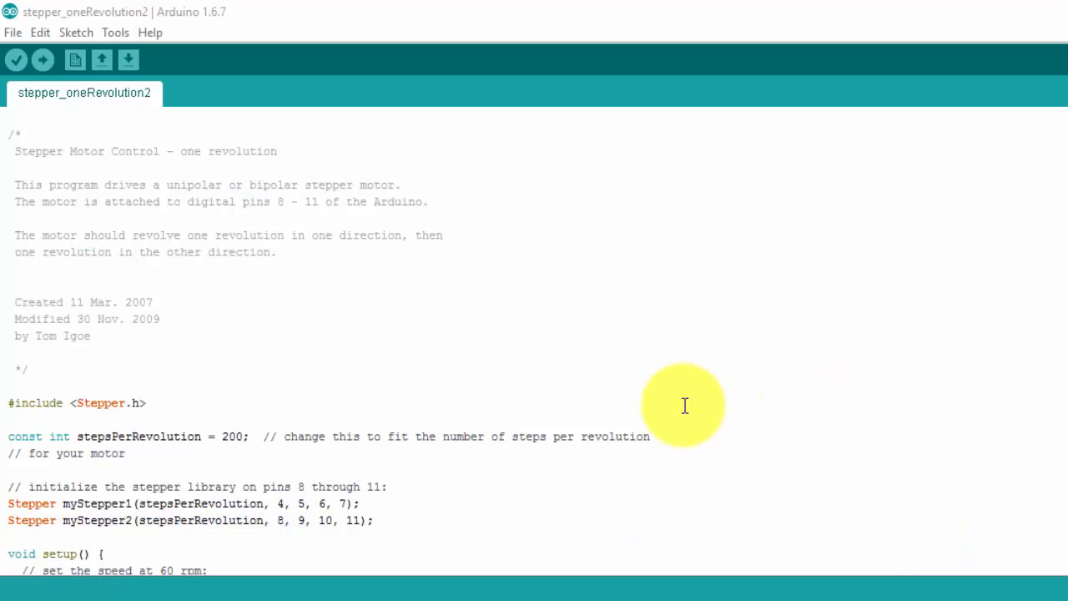
pyautogui.moveTo(71, 115)
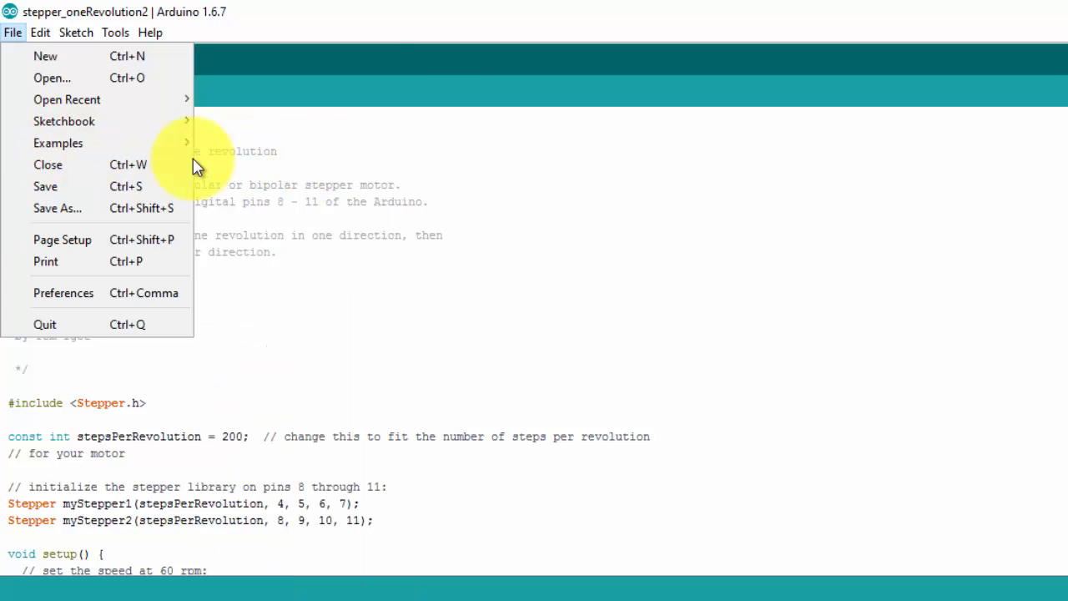
# Close the stepper_oneRevolution window and scroll two_stepper_driver down to its forwardStep and backwardStep functions.
pyautogui.click(57, 143)
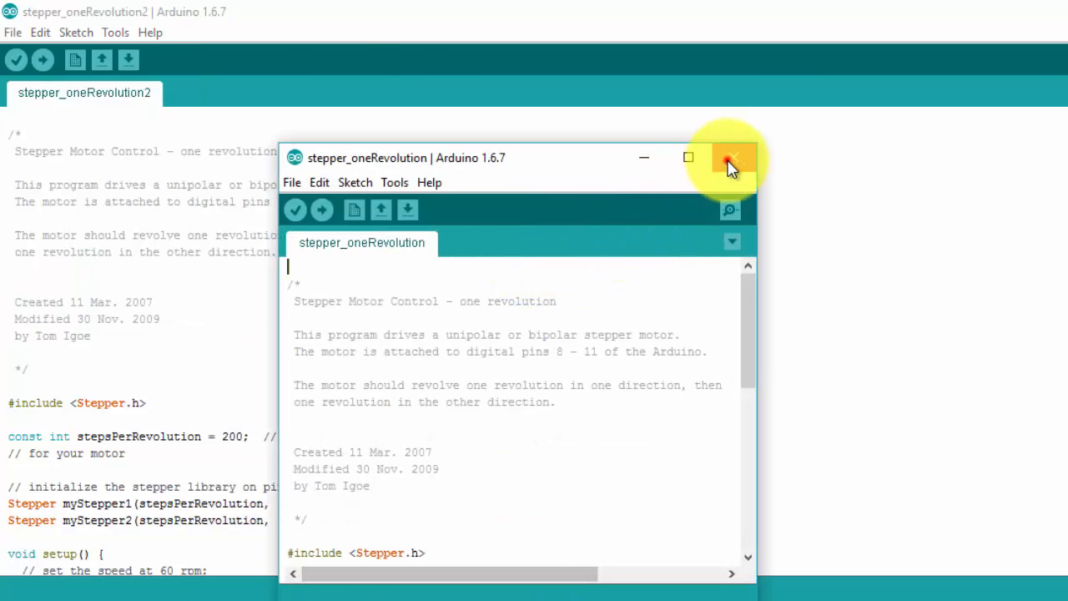
pyautogui.click(732, 157)
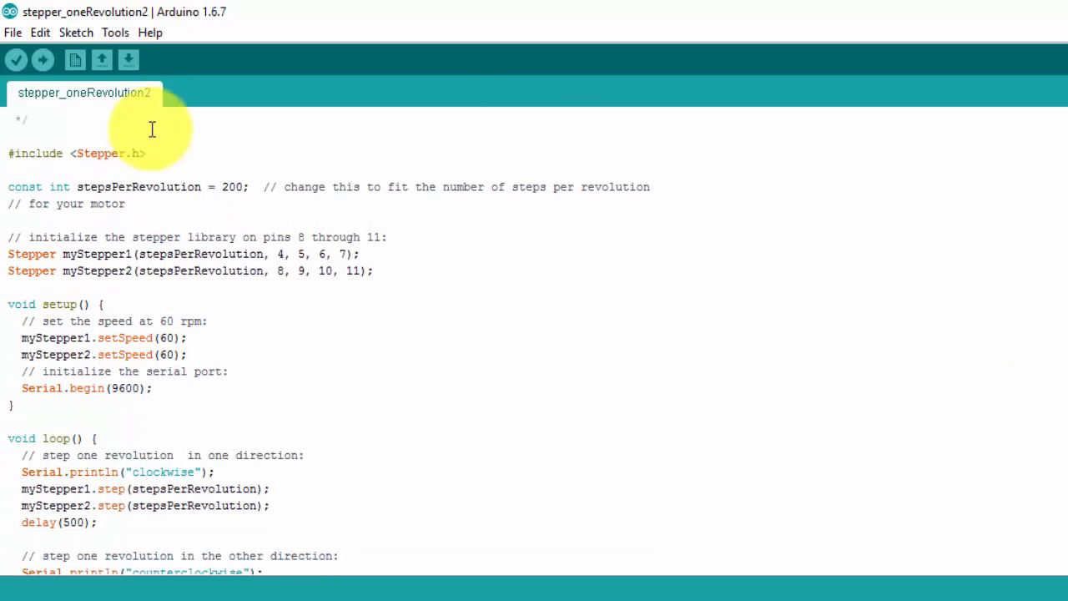
pyautogui.moveTo(136, 161)
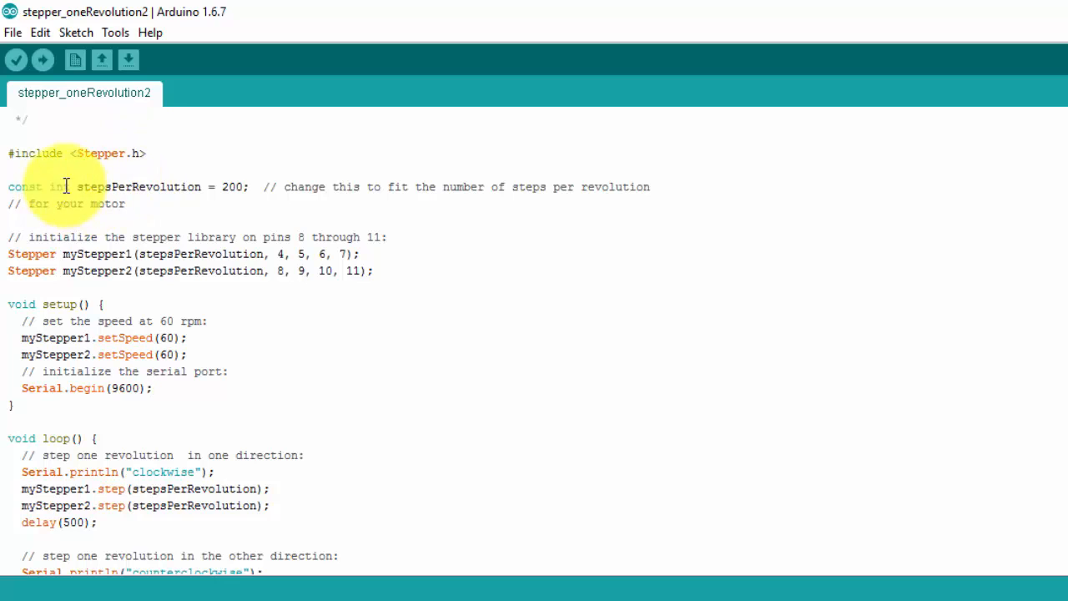
pyautogui.moveTo(254, 182)
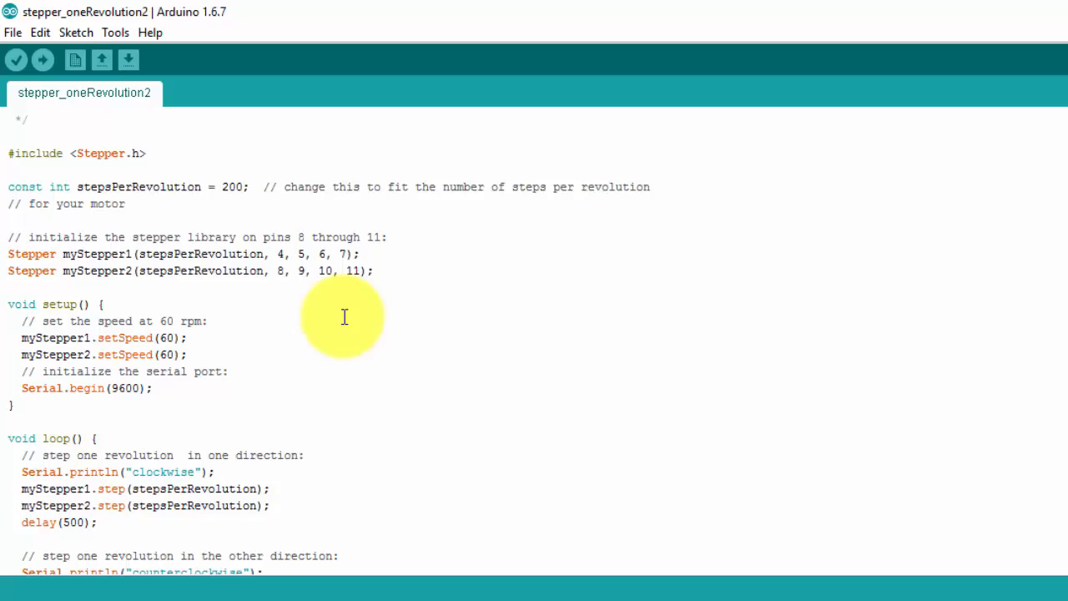
pyautogui.moveTo(134, 271)
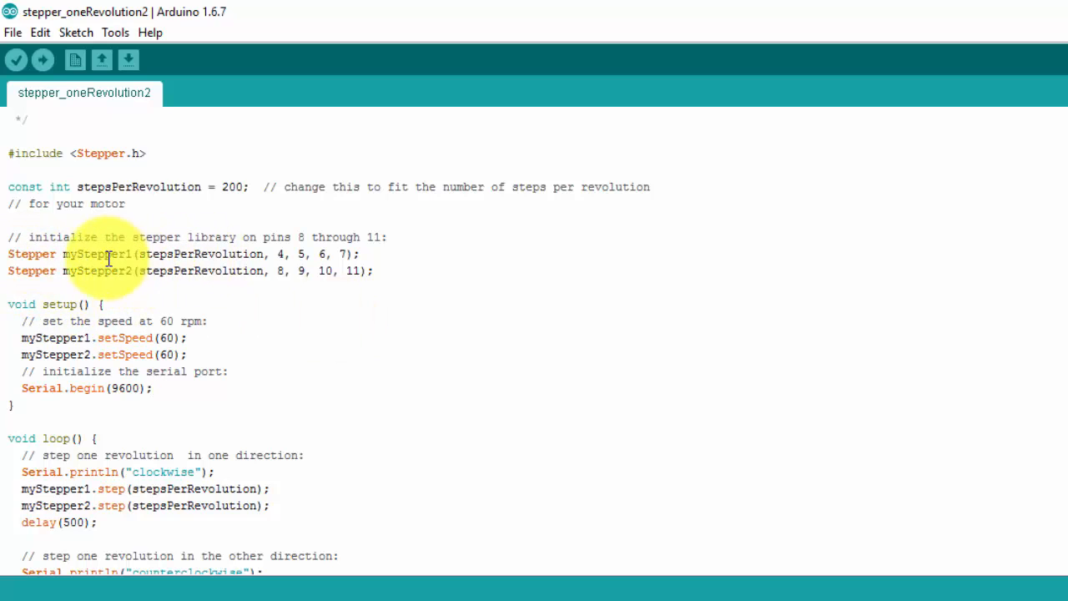
pyautogui.moveTo(63, 253)
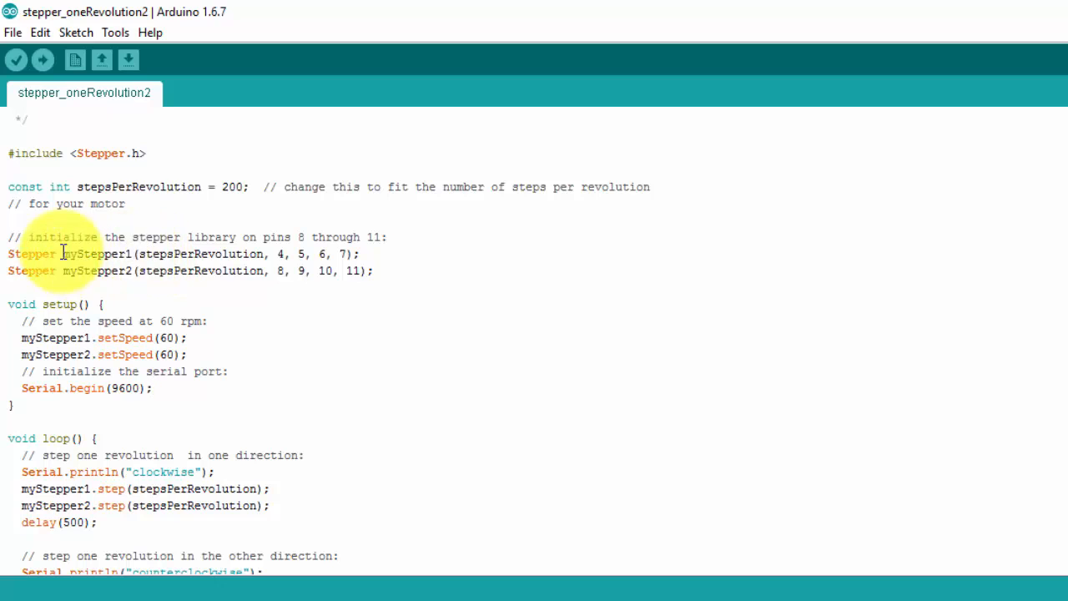
pyautogui.moveTo(208, 254)
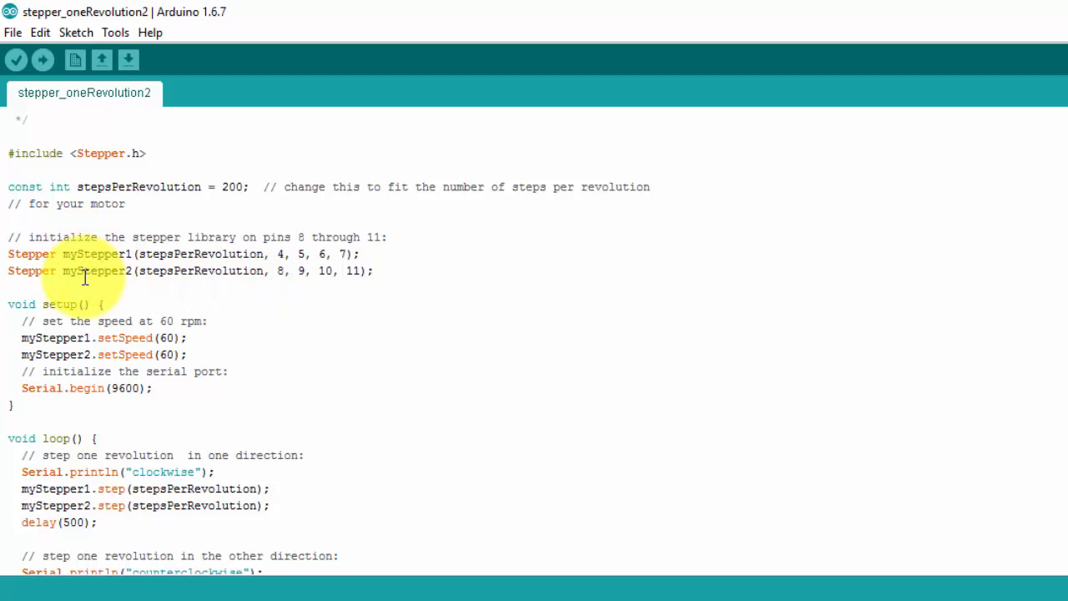
pyautogui.moveTo(52, 313)
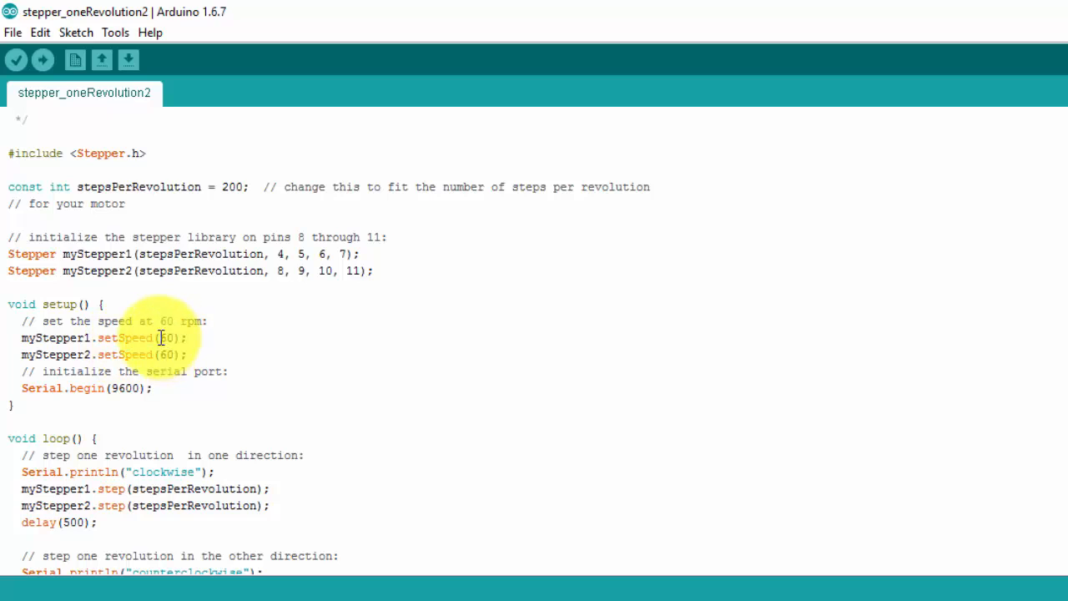
pyautogui.moveTo(153, 344)
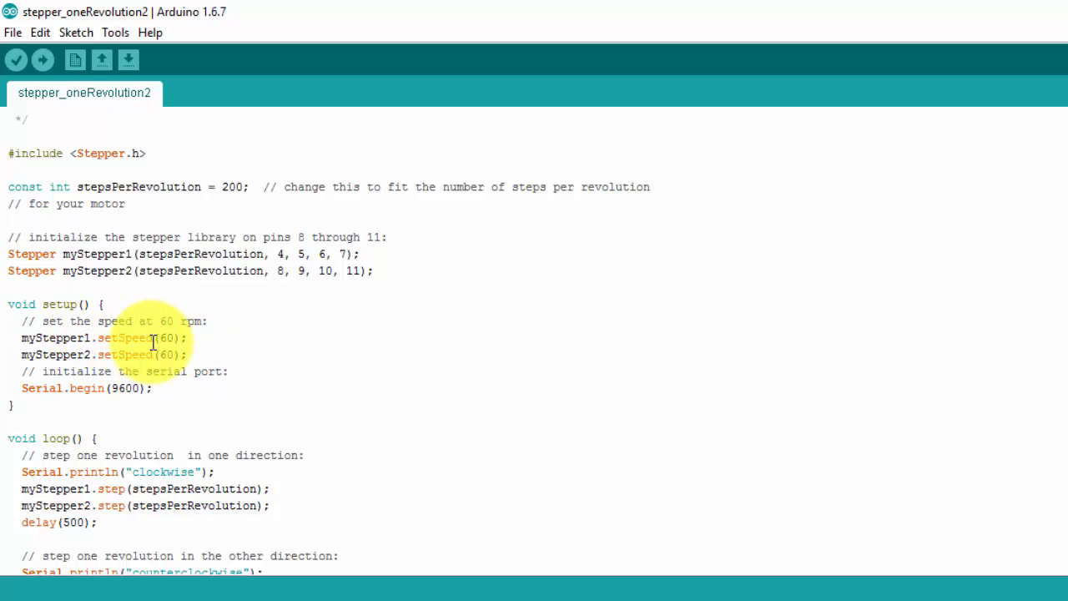
pyautogui.moveTo(124, 139)
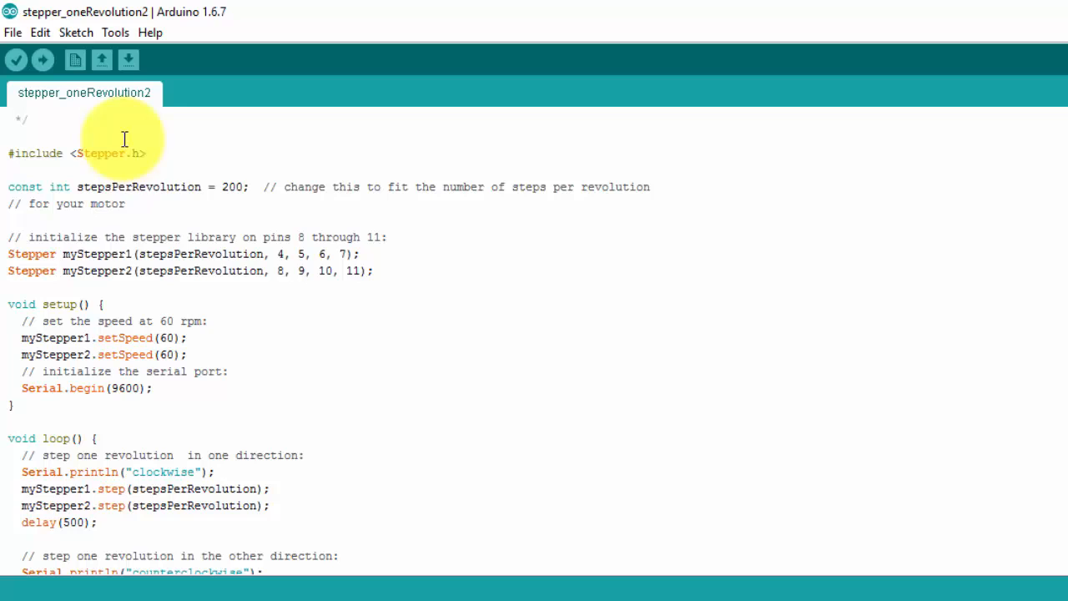
pyautogui.moveTo(155, 320)
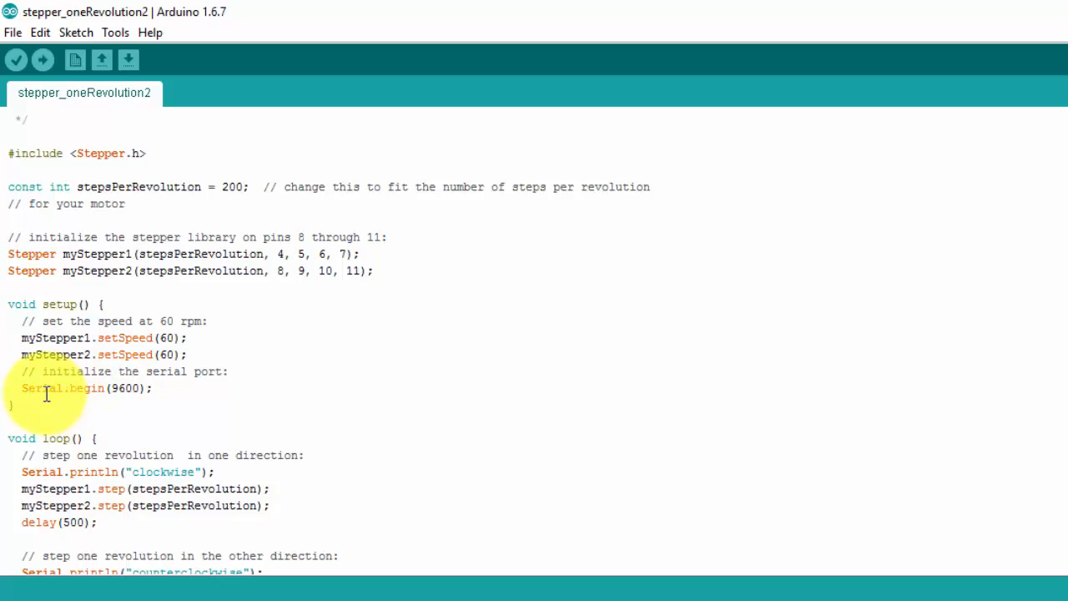
pyautogui.moveTo(121, 388)
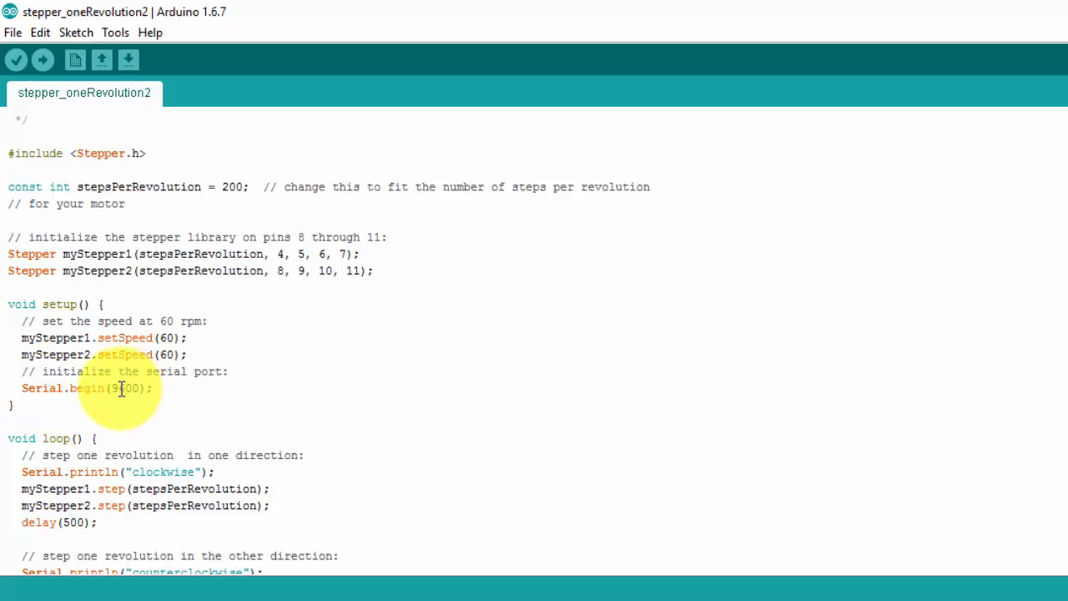
pyautogui.scroll(-3)
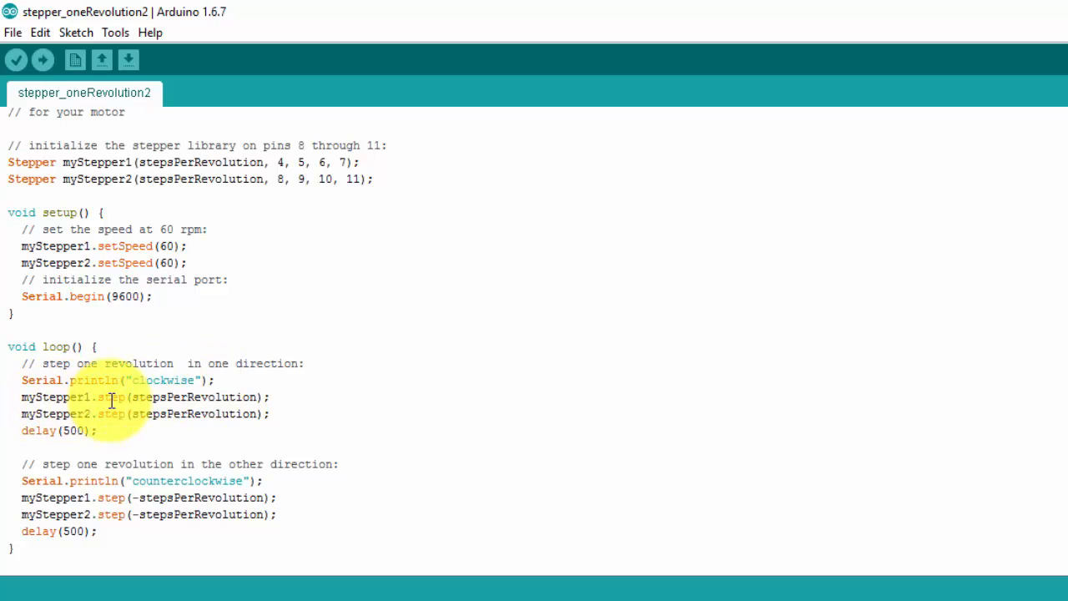
pyautogui.moveTo(140, 402)
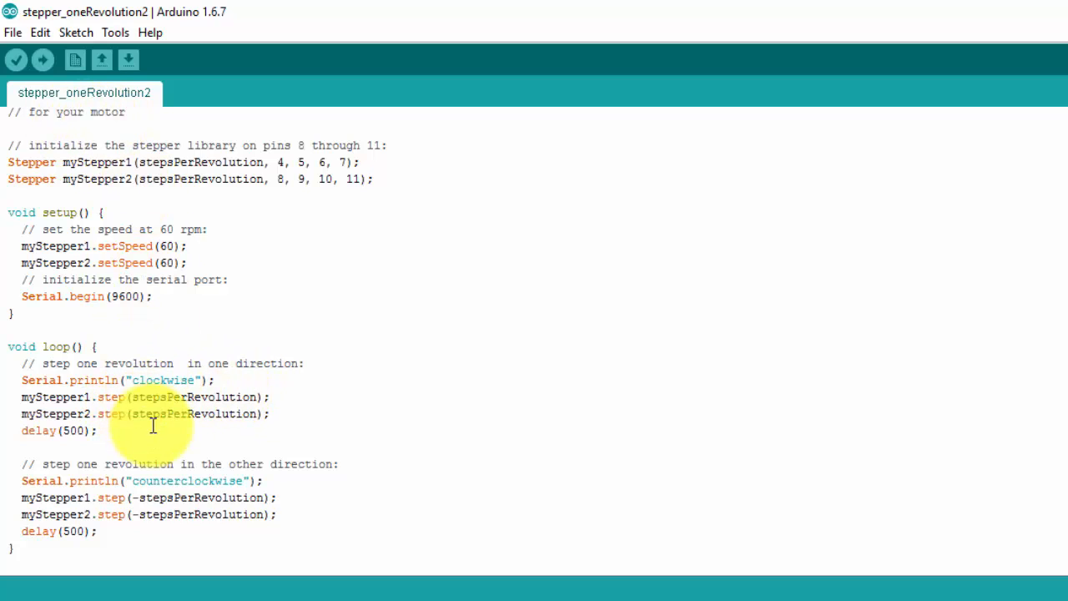
pyautogui.moveTo(393, 380)
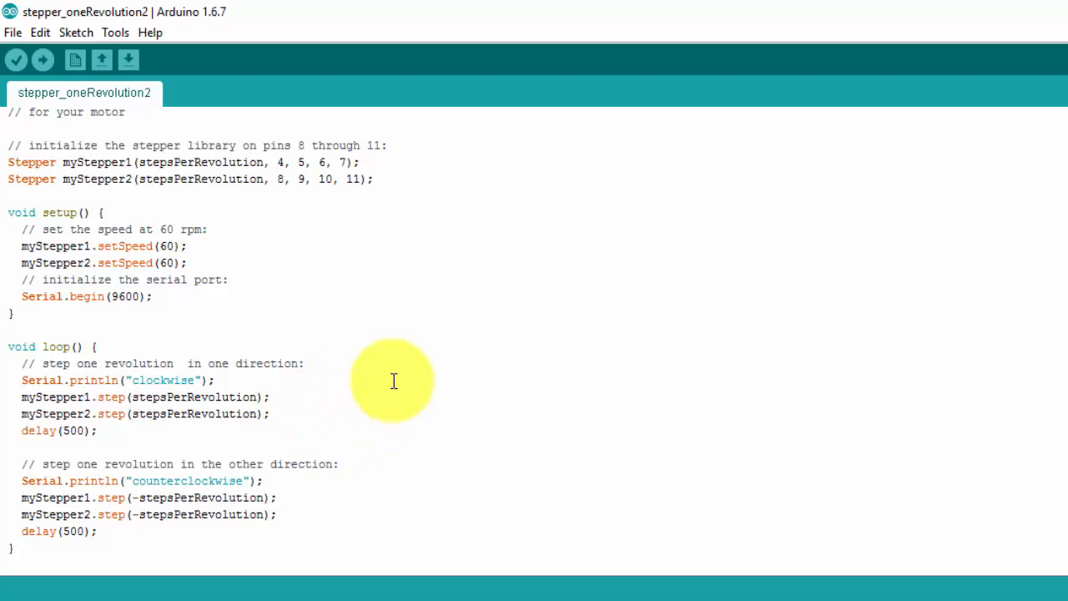
pyautogui.moveTo(340, 369)
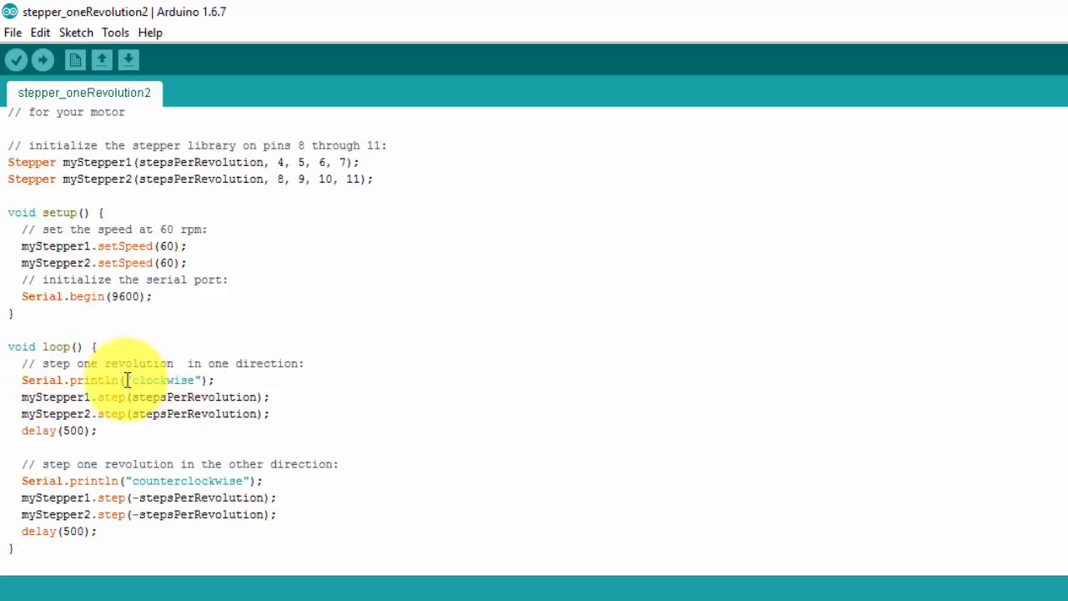
pyautogui.moveTo(221, 380)
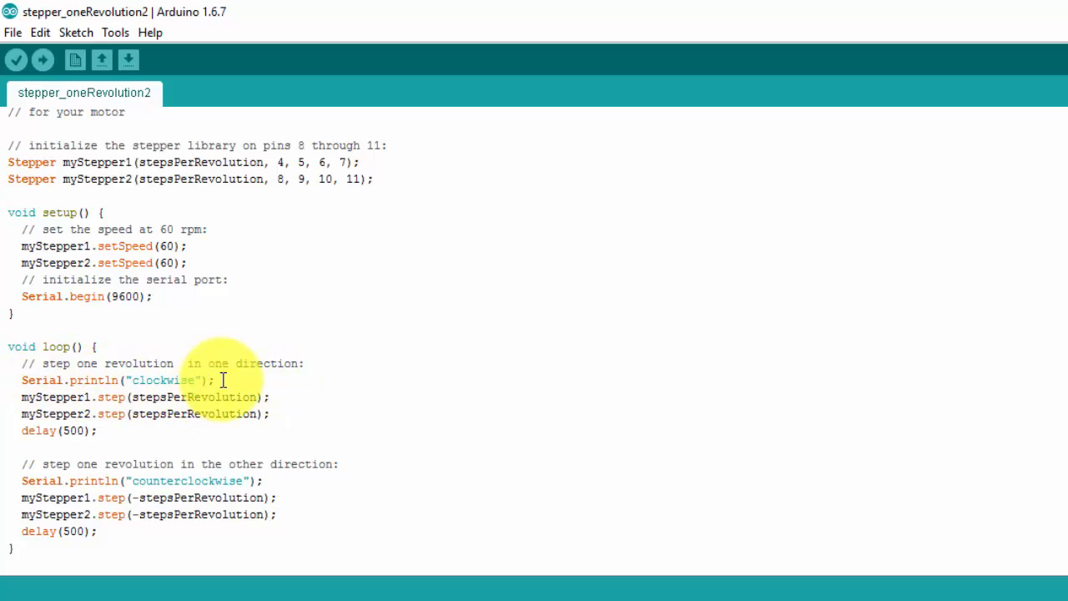
pyautogui.moveTo(113, 399)
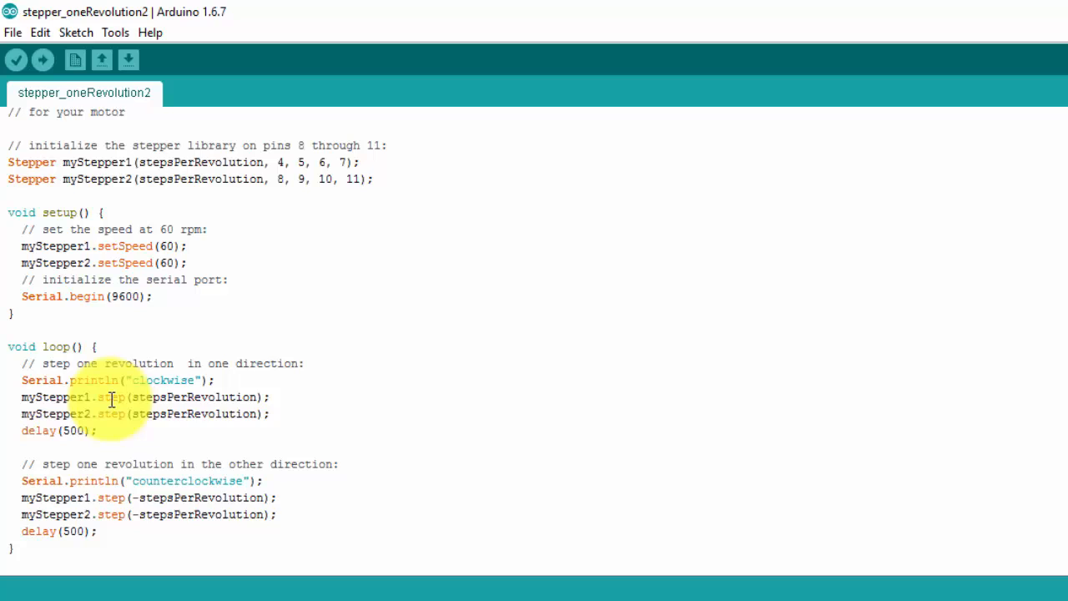
pyautogui.moveTo(296, 395)
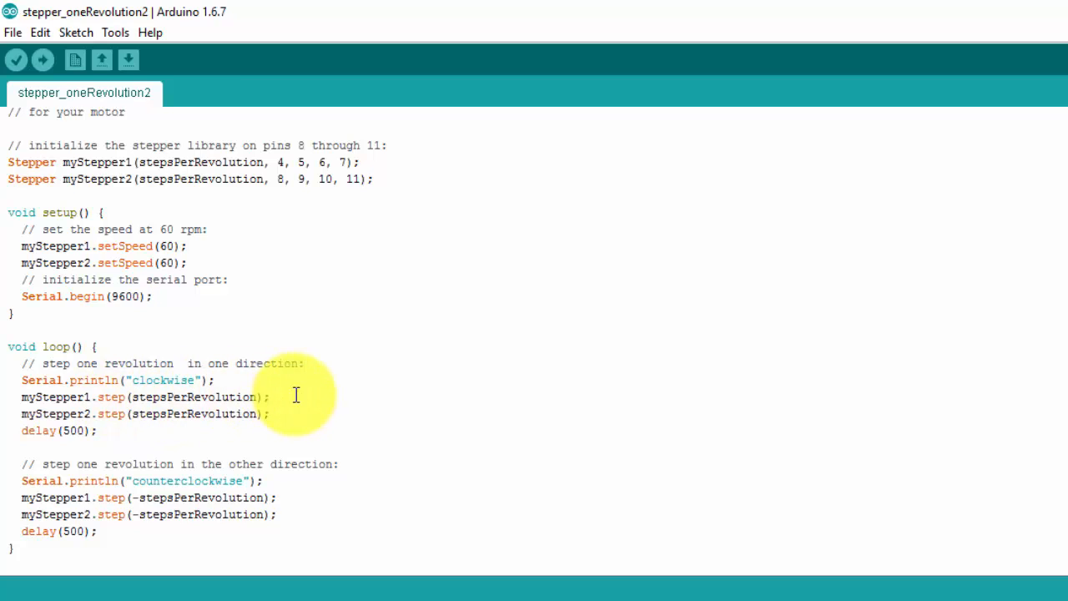
pyautogui.moveTo(130, 414)
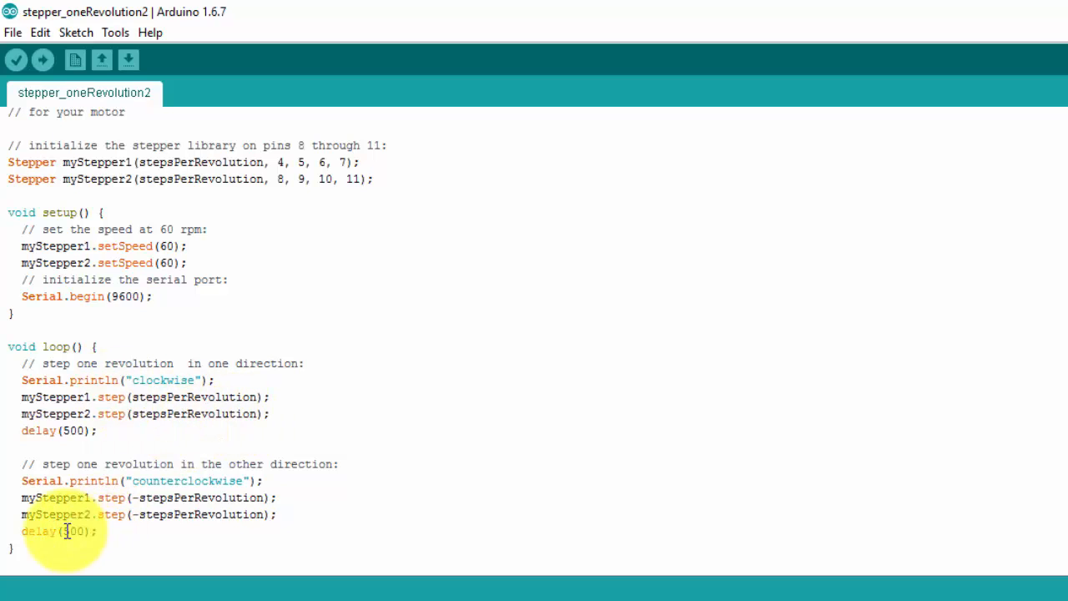
pyautogui.moveTo(142, 508)
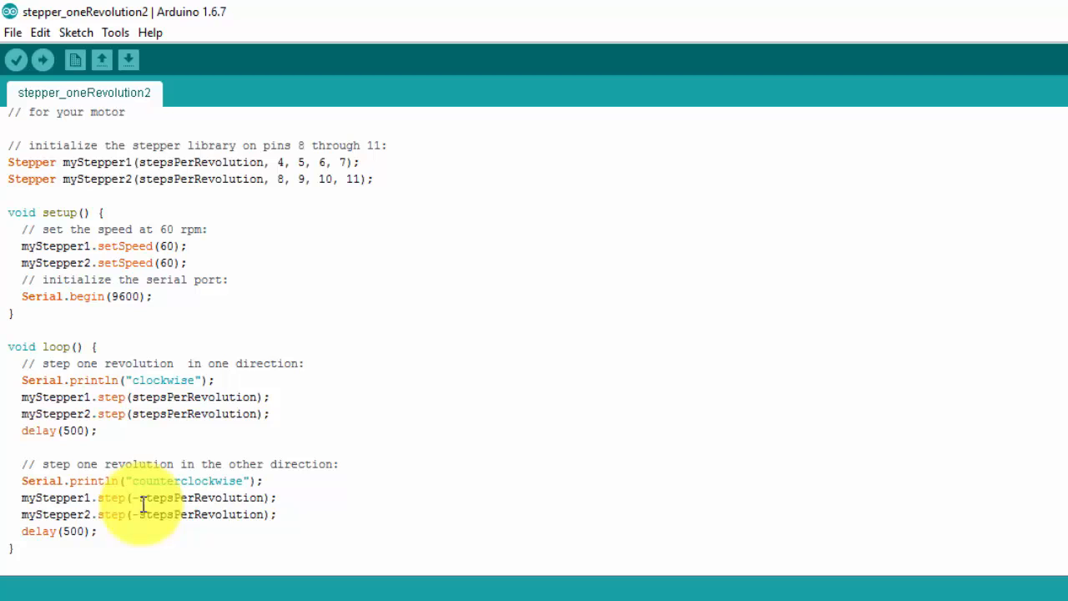
pyautogui.moveTo(283, 413)
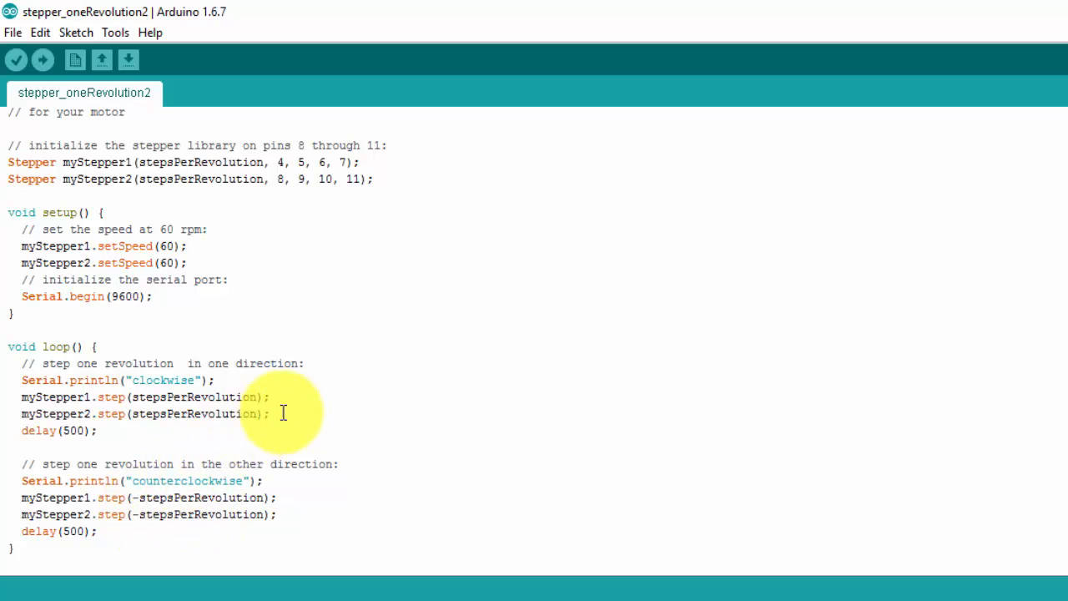
pyautogui.moveTo(340, 359)
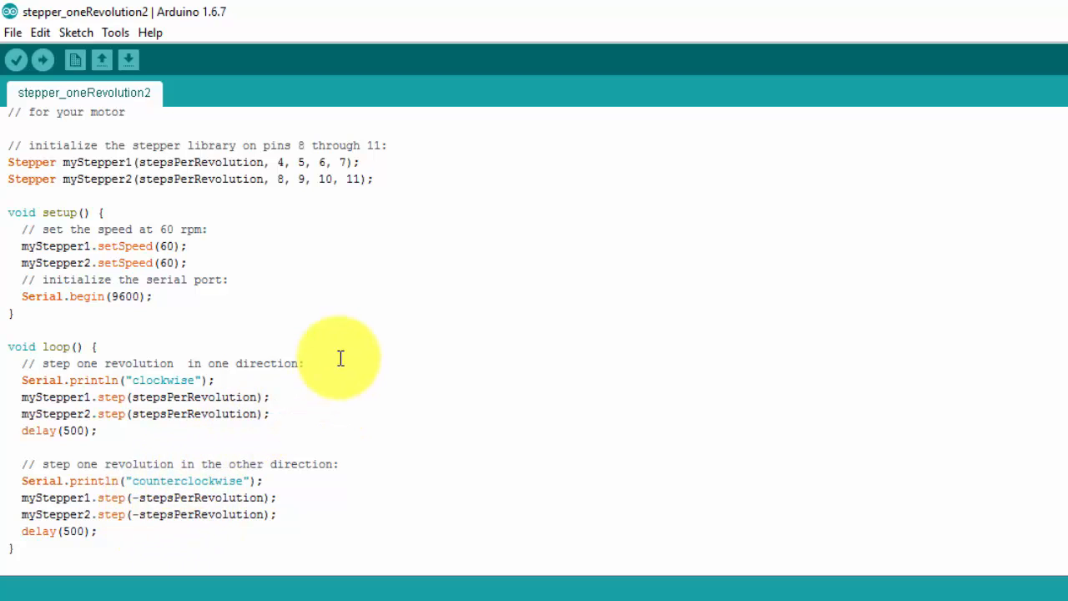
pyautogui.moveTo(329, 395)
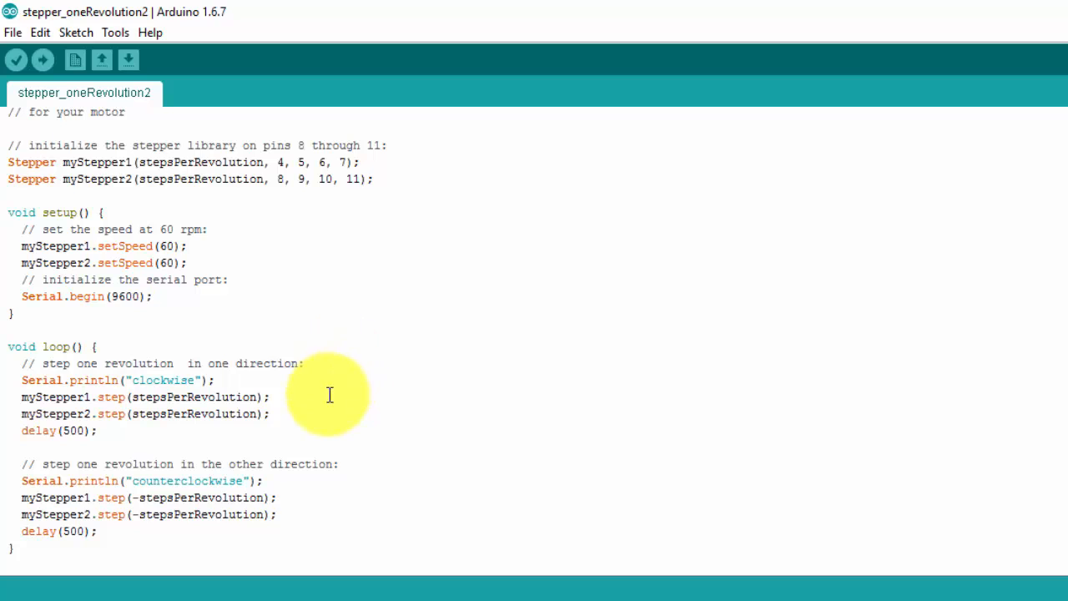
pyautogui.moveTo(308, 408)
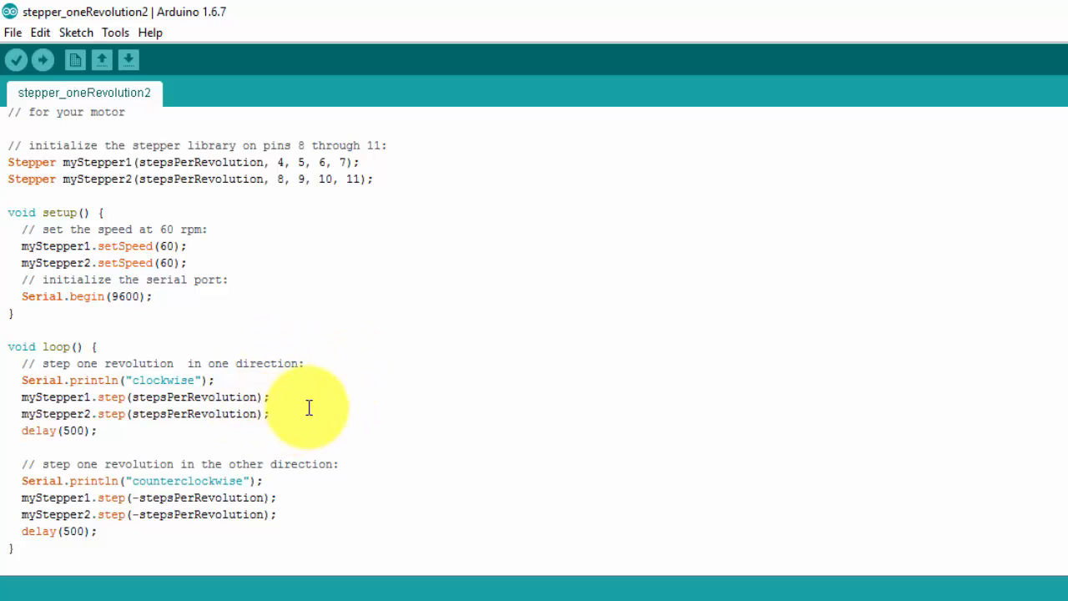
pyautogui.moveTo(55, 522)
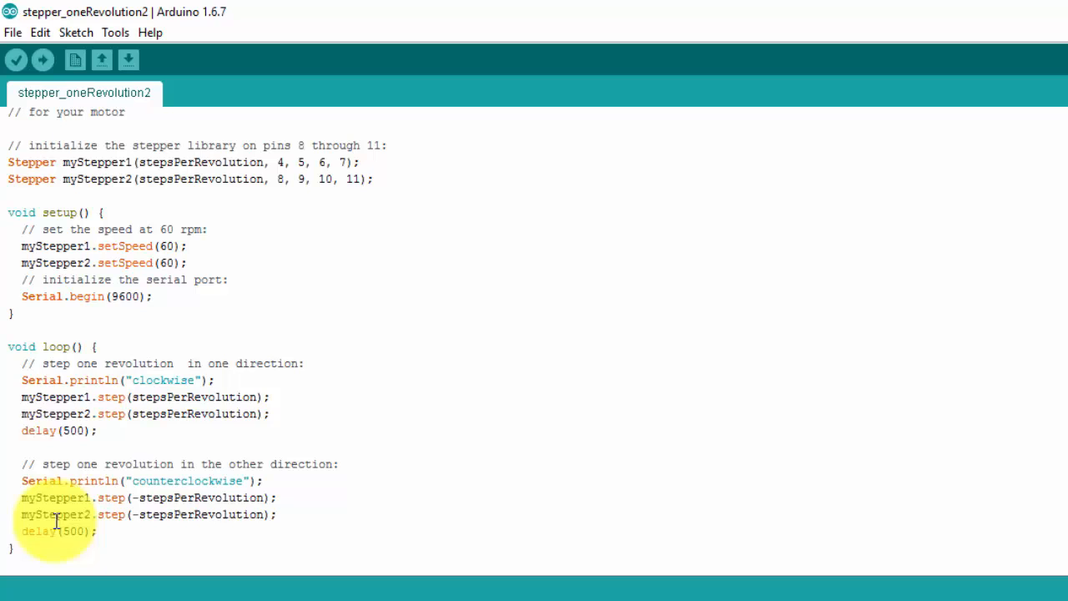
pyautogui.moveTo(230, 389)
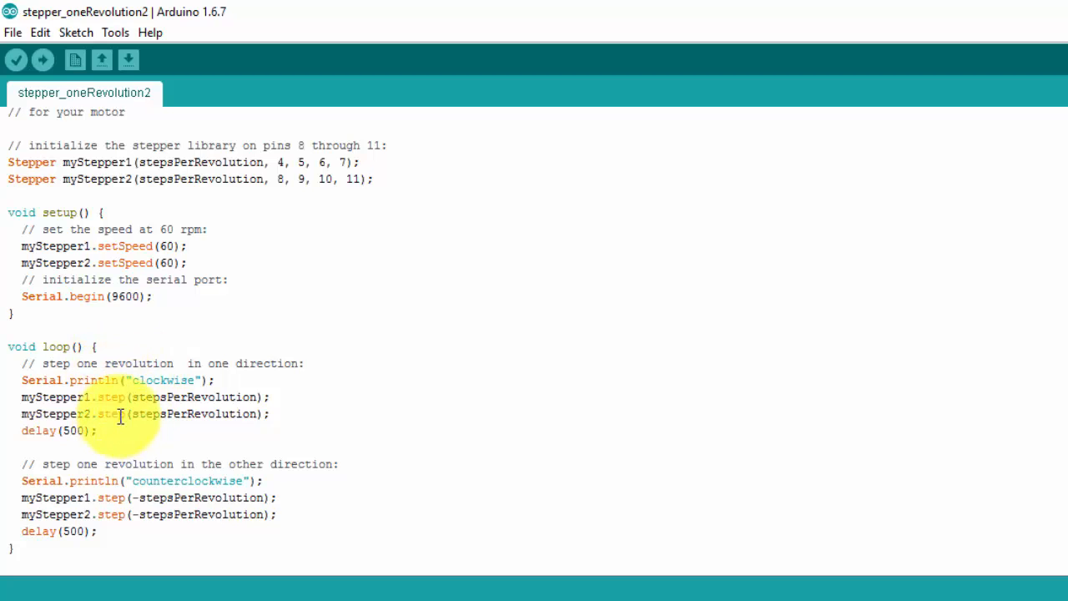
pyautogui.moveTo(302, 306)
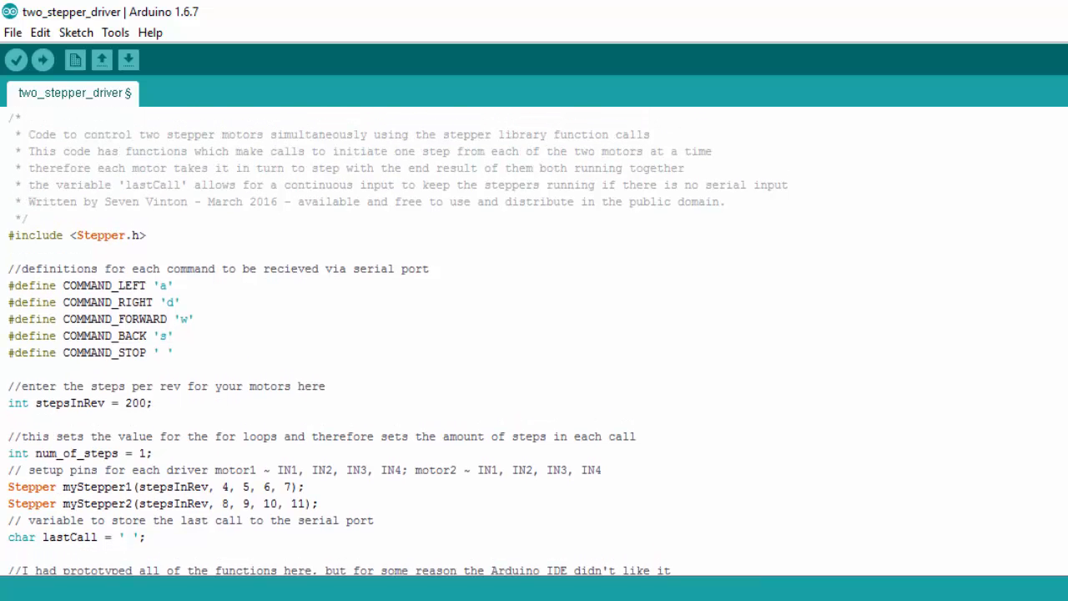
pyautogui.moveTo(908, 305)
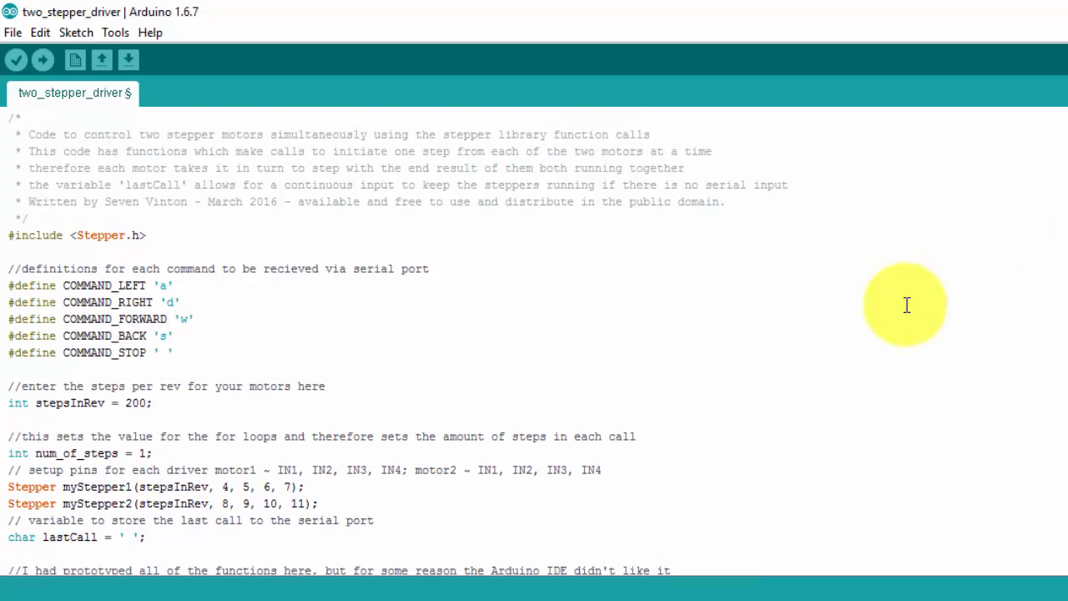
pyautogui.moveTo(911, 302)
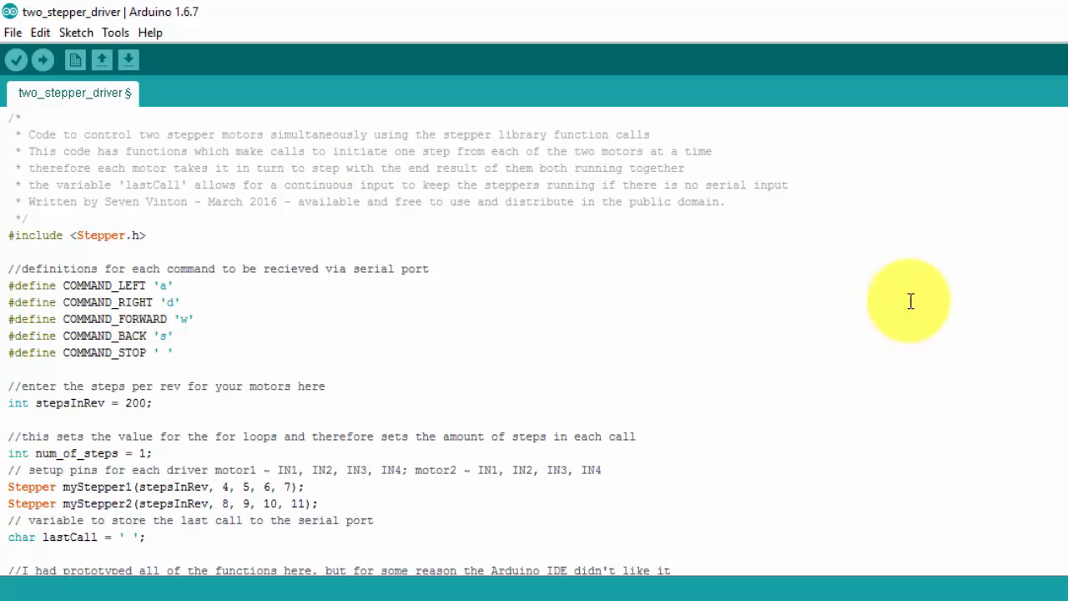
pyautogui.moveTo(889, 310)
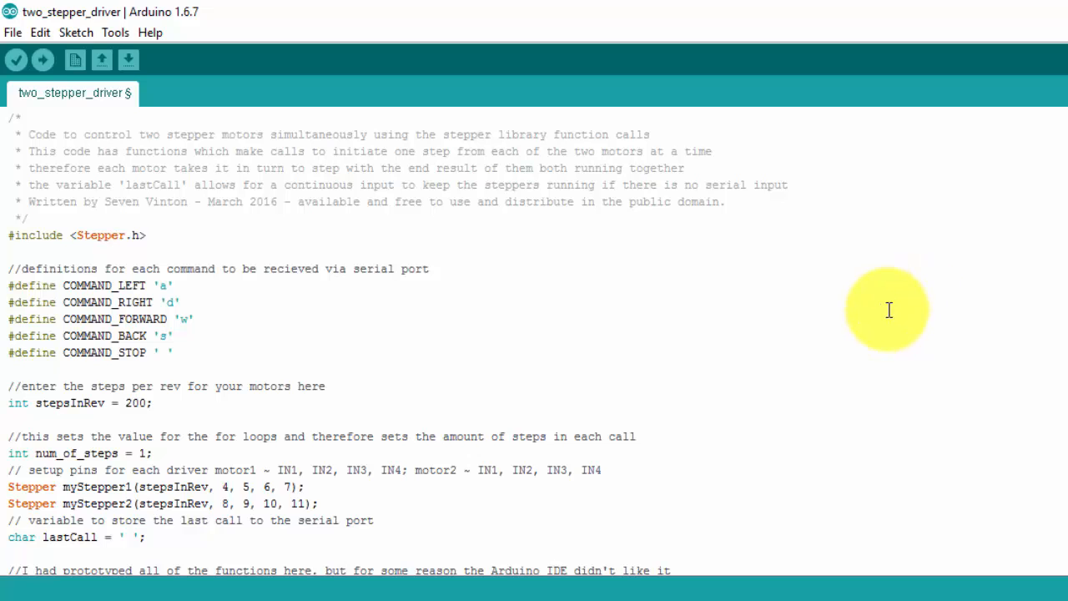
pyautogui.moveTo(144, 220)
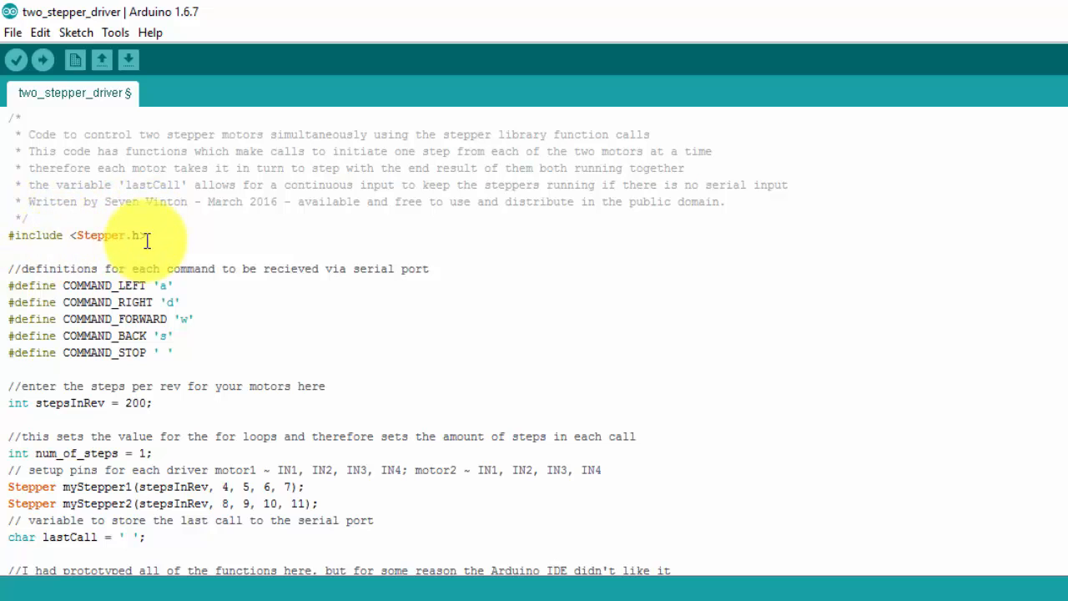
pyautogui.moveTo(142, 266)
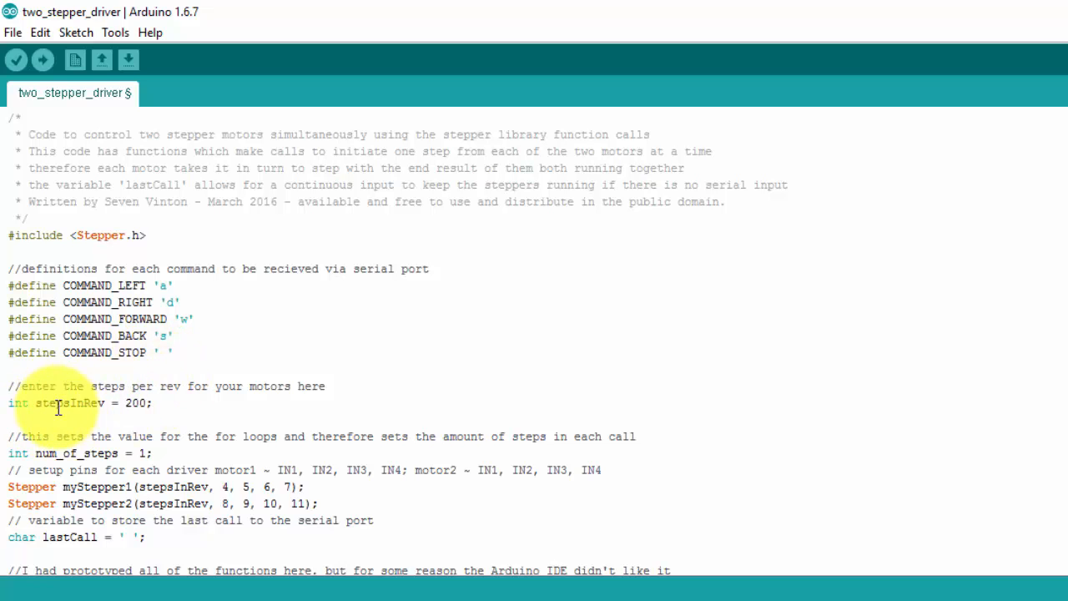
pyautogui.scroll(-3)
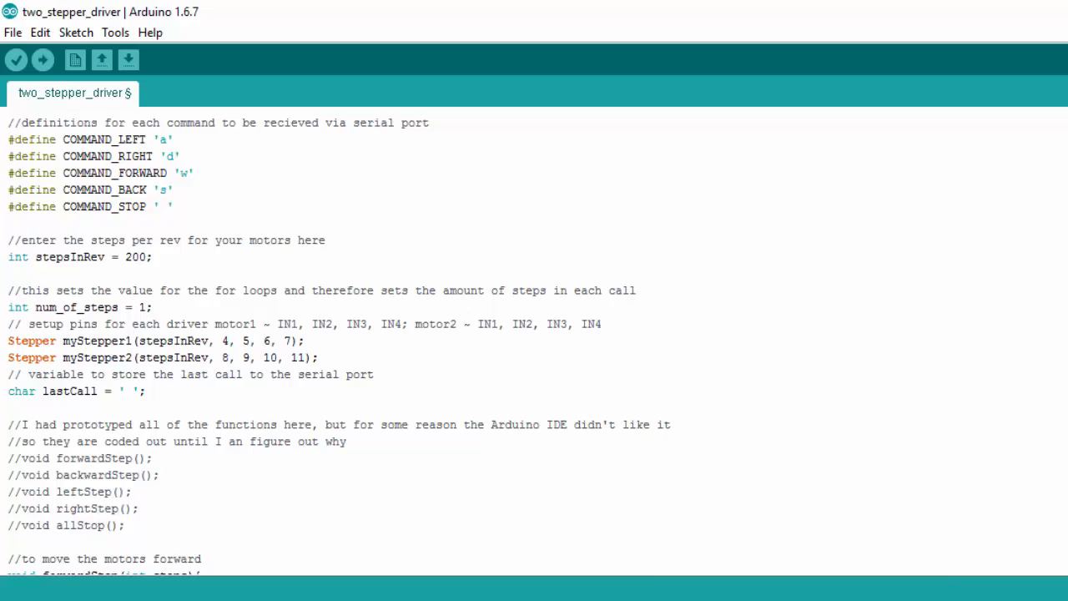
pyautogui.scroll(-3)
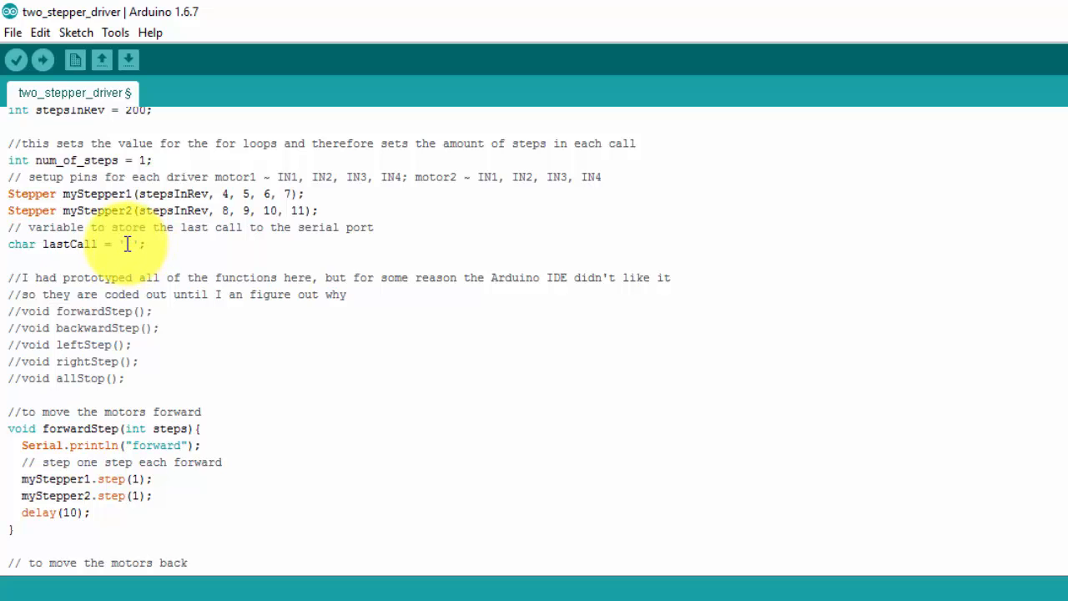
pyautogui.scroll(-3)
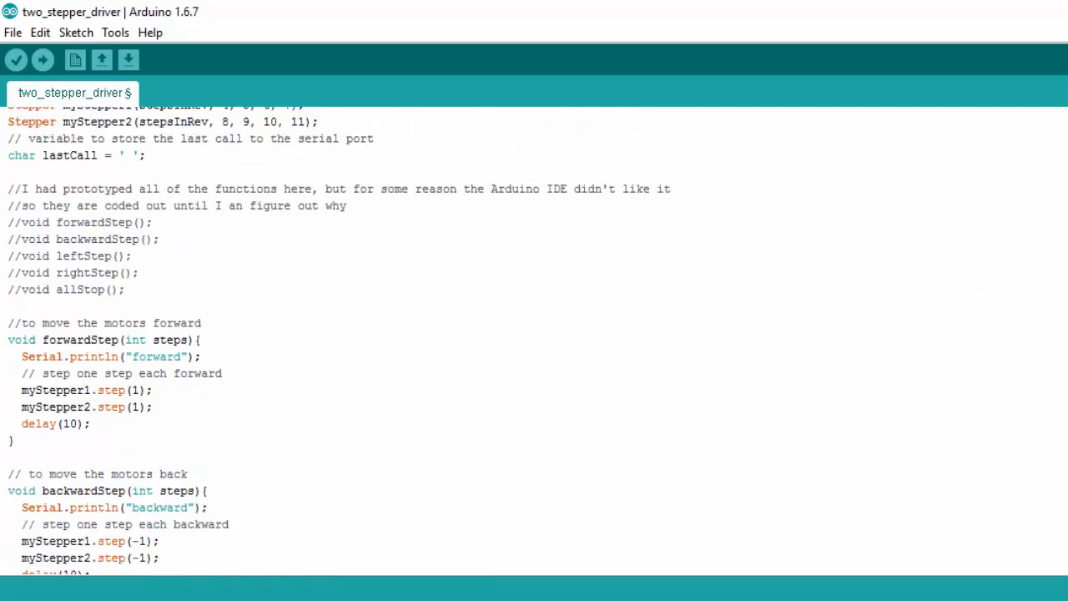
pyautogui.scroll(-3)
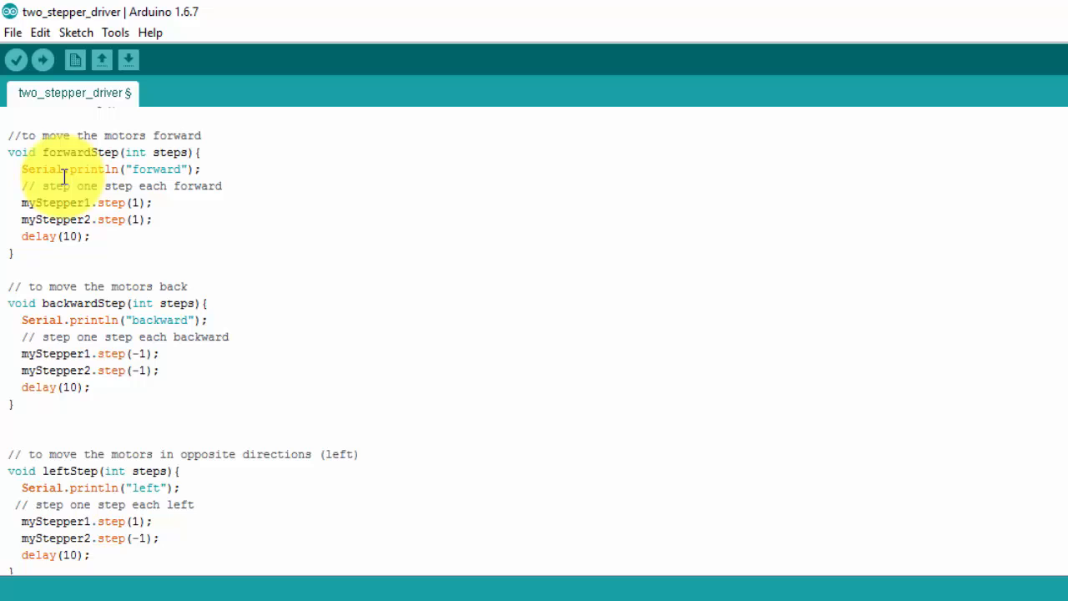
pyautogui.moveTo(322, 465)
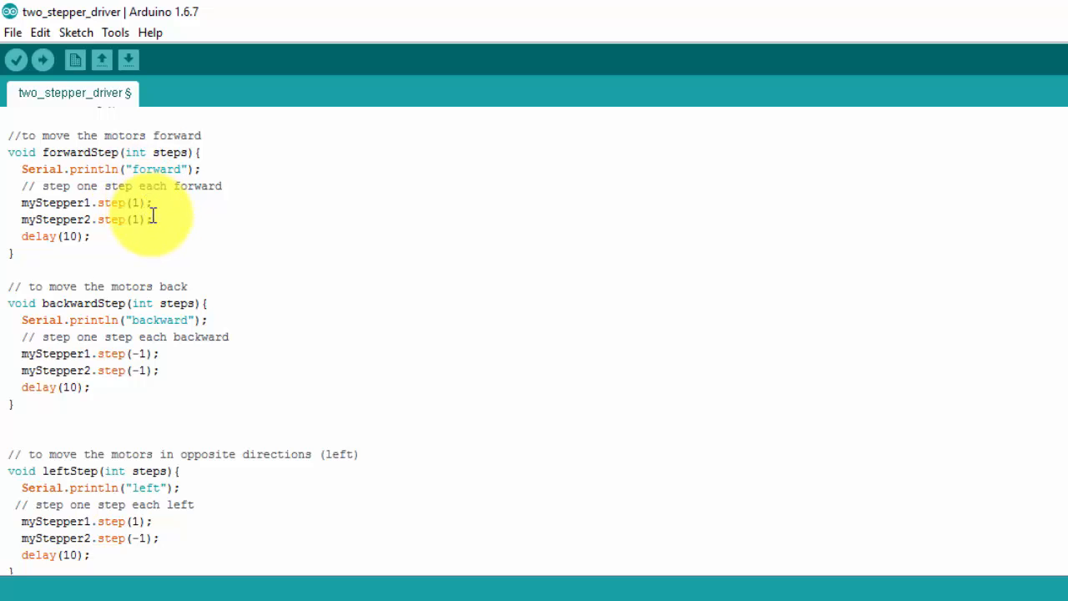
pyautogui.moveTo(184, 206)
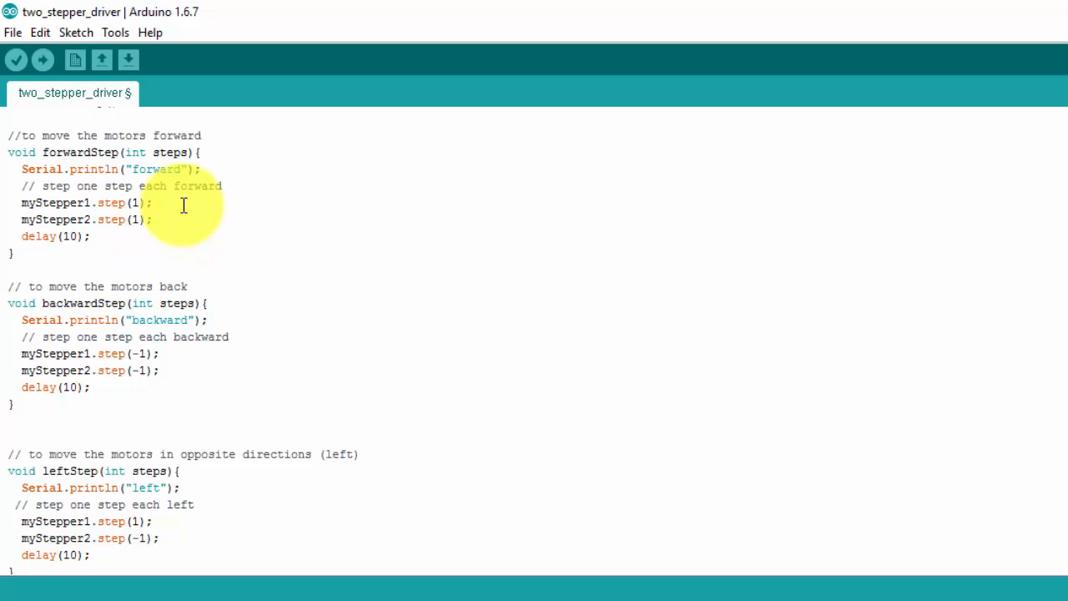
pyautogui.moveTo(151, 230)
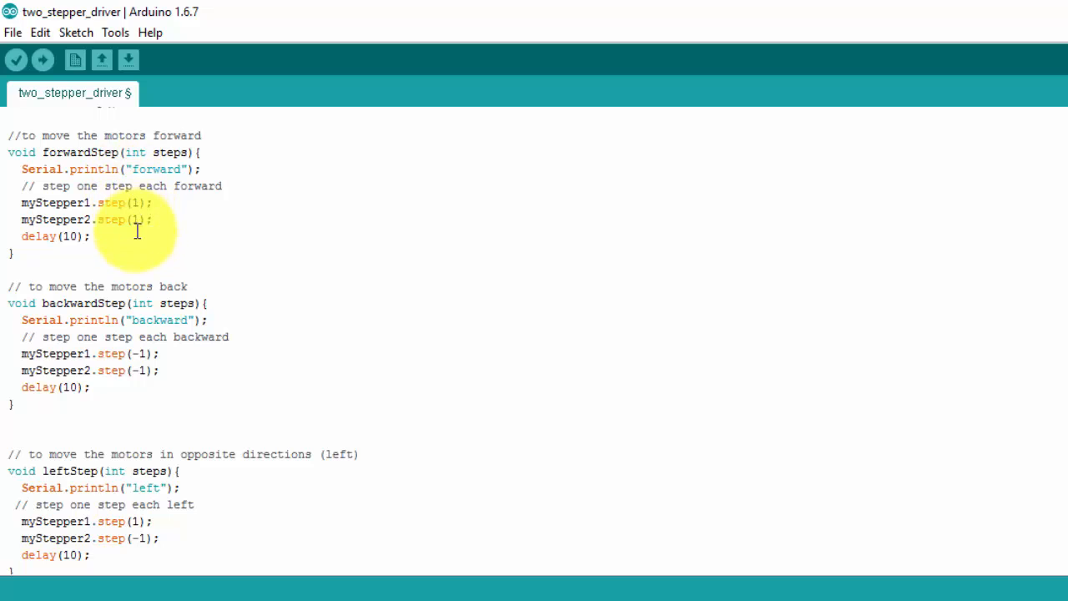
pyautogui.moveTo(586, 298)
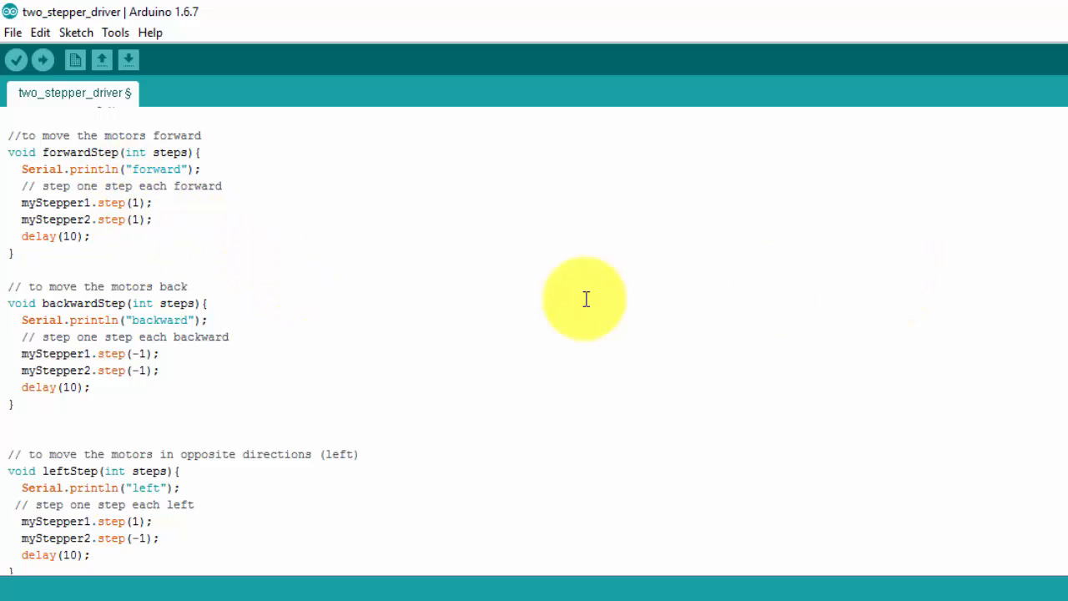
pyautogui.scroll(3)
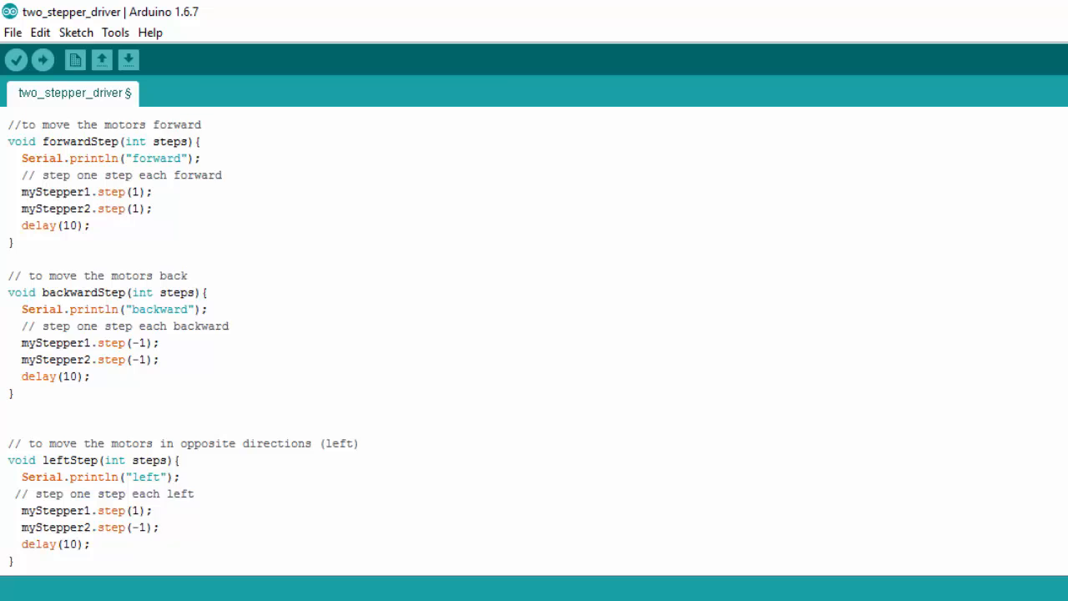
pyautogui.scroll(-3)
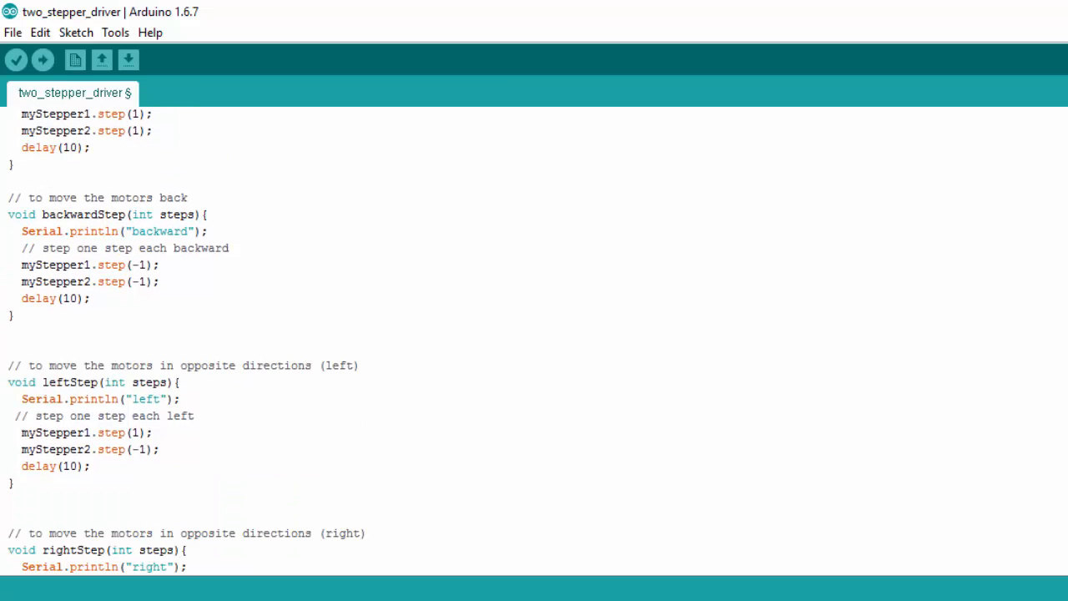
pyautogui.scroll(-3)
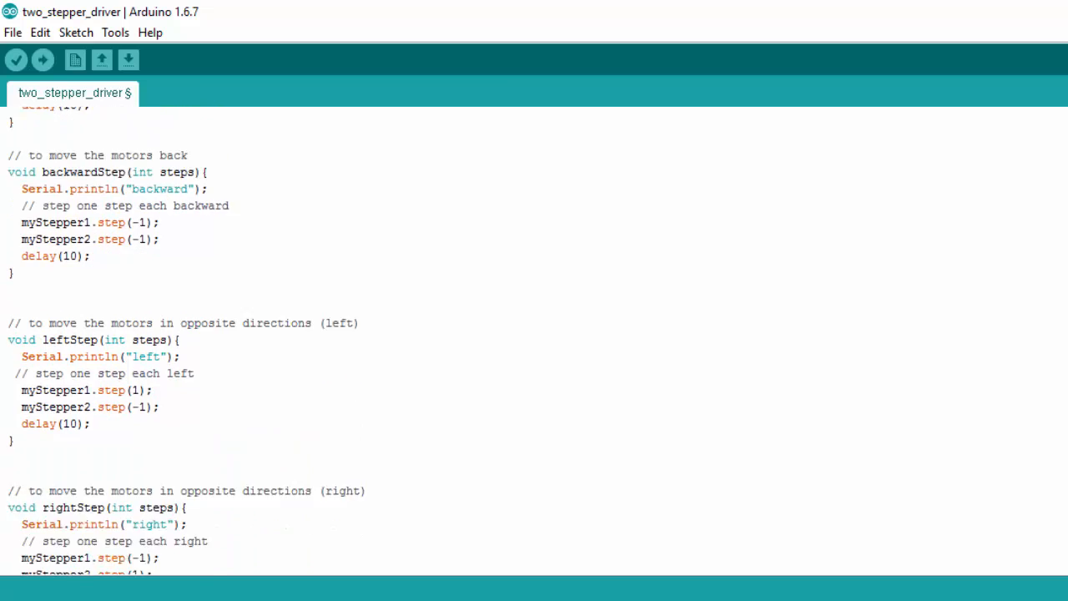
pyautogui.scroll(-3)
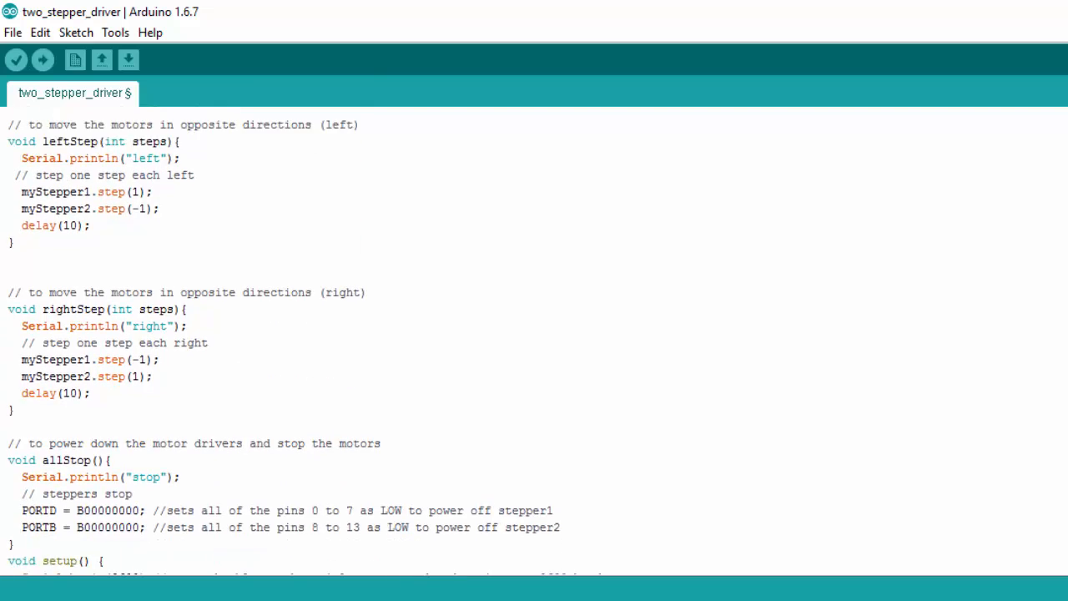
pyautogui.scroll(-3)
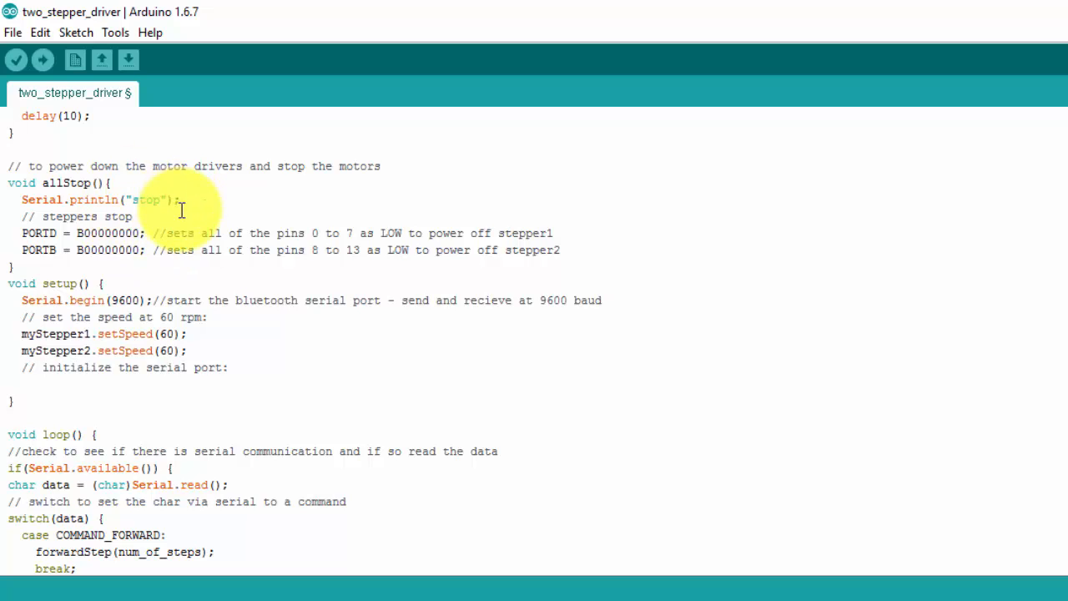
pyautogui.moveTo(217, 227)
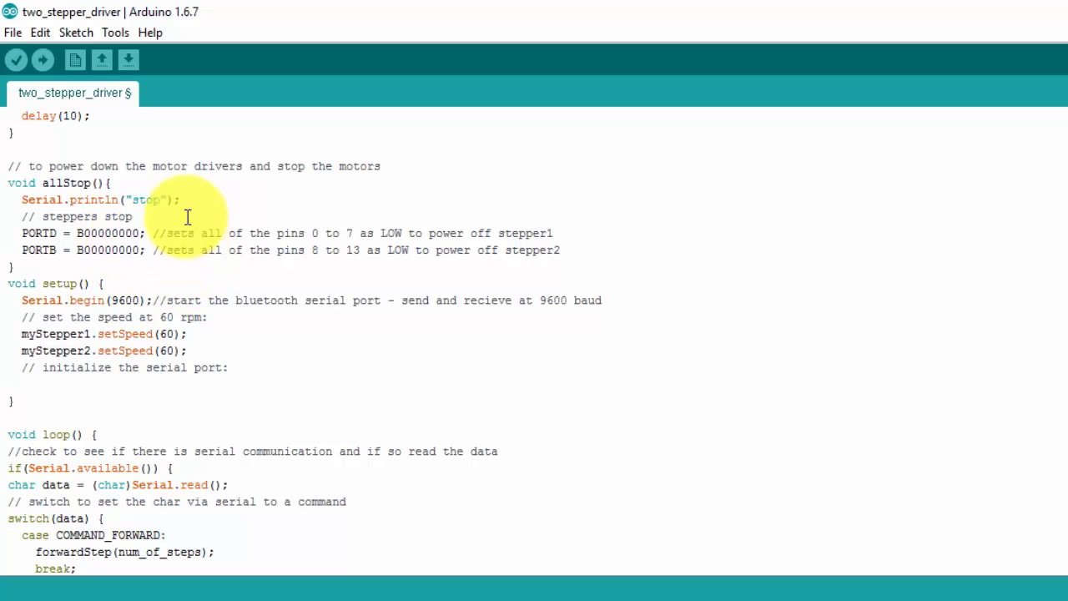
pyautogui.moveTo(191, 171)
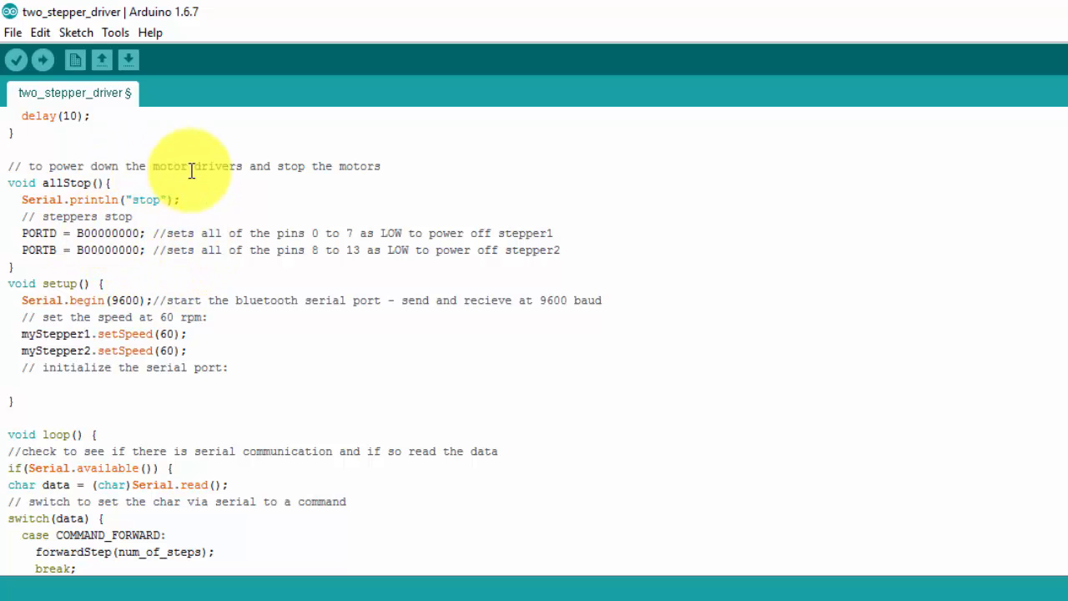
pyautogui.moveTo(78, 186)
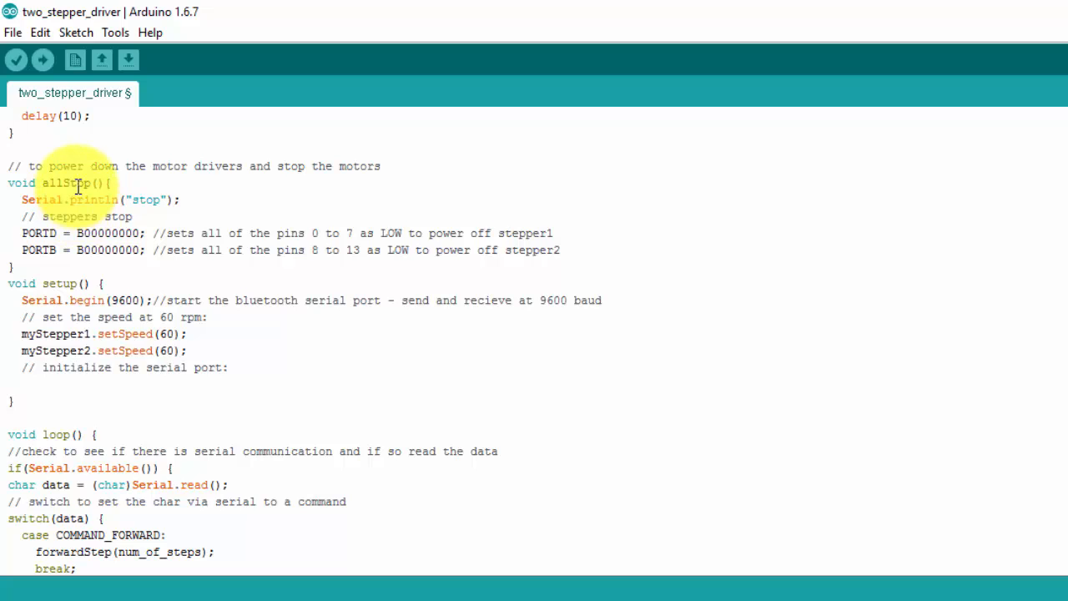
pyautogui.moveTo(153, 232)
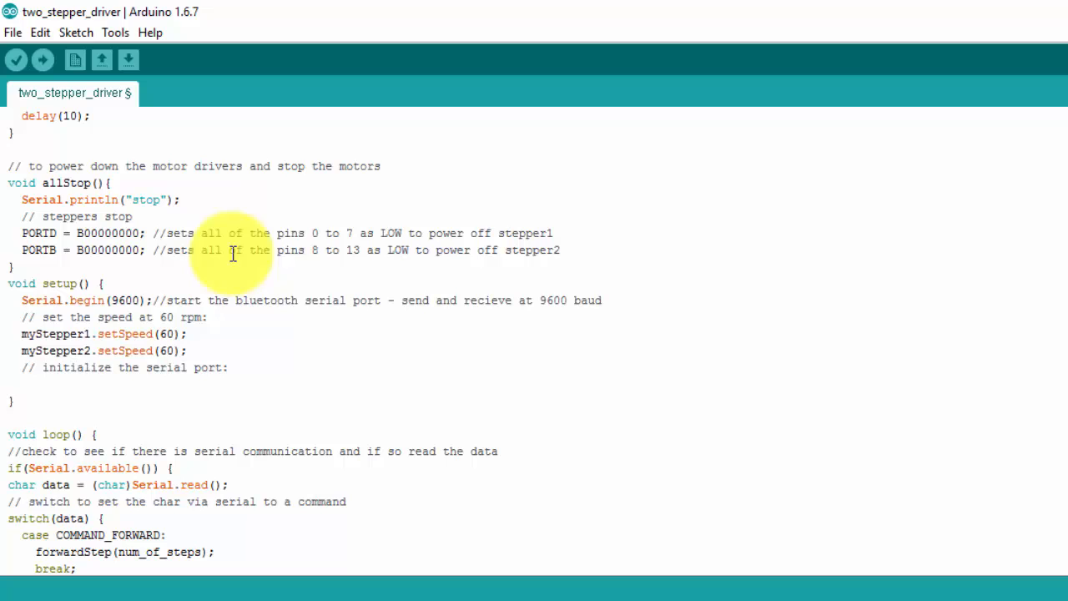
pyautogui.moveTo(167, 217)
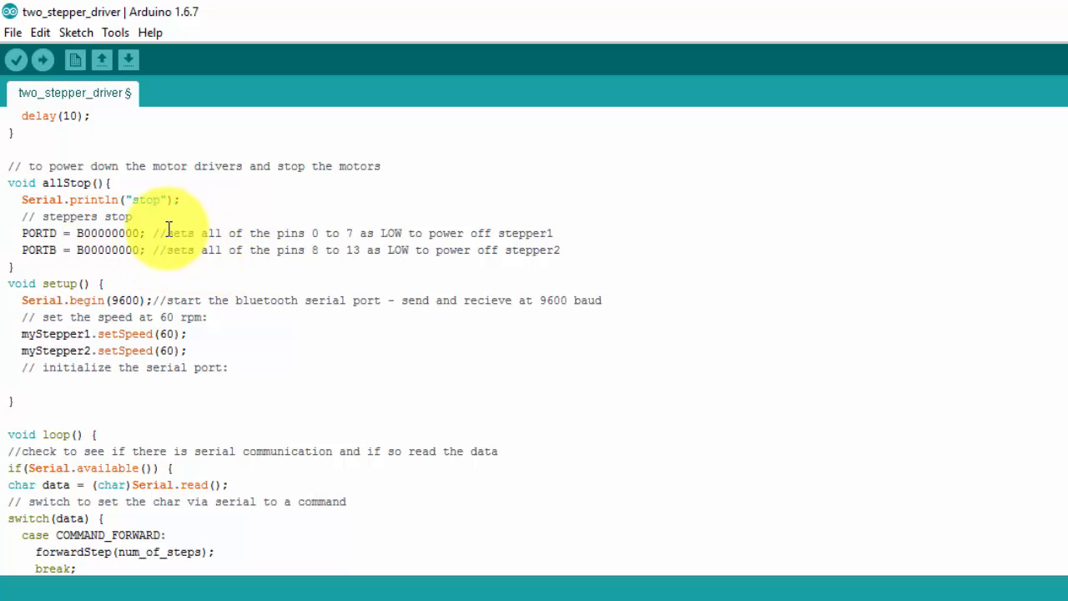
pyautogui.moveTo(306, 238)
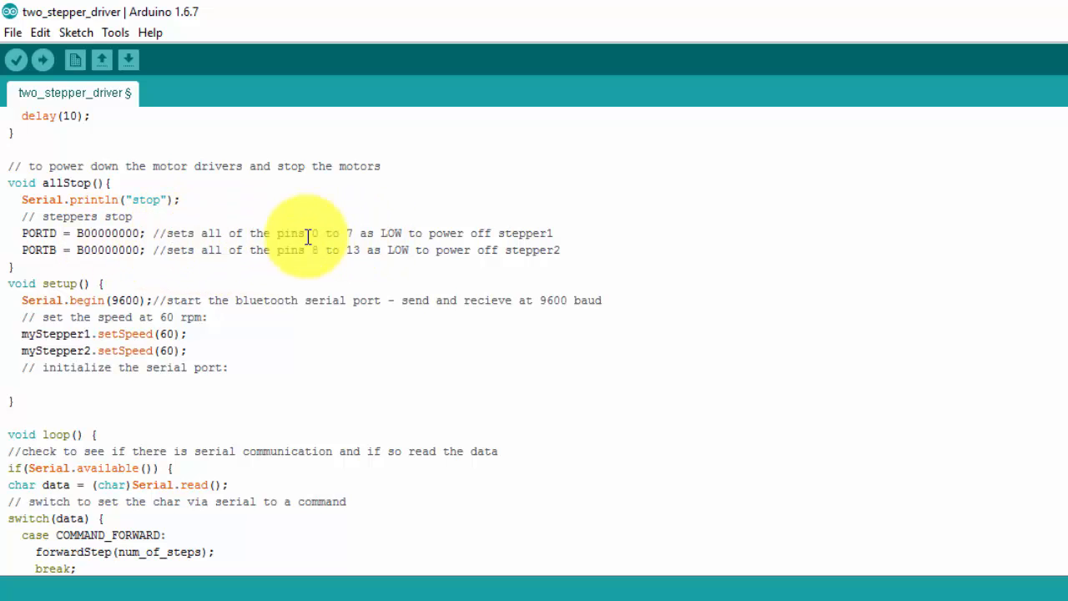
pyautogui.moveTo(290, 239)
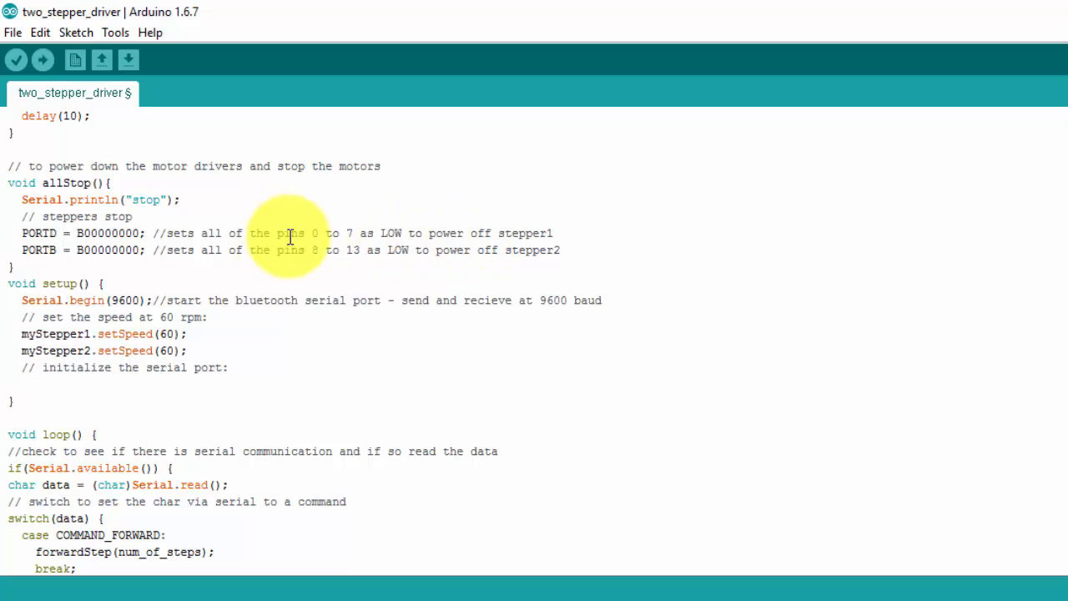
pyautogui.moveTo(133, 232)
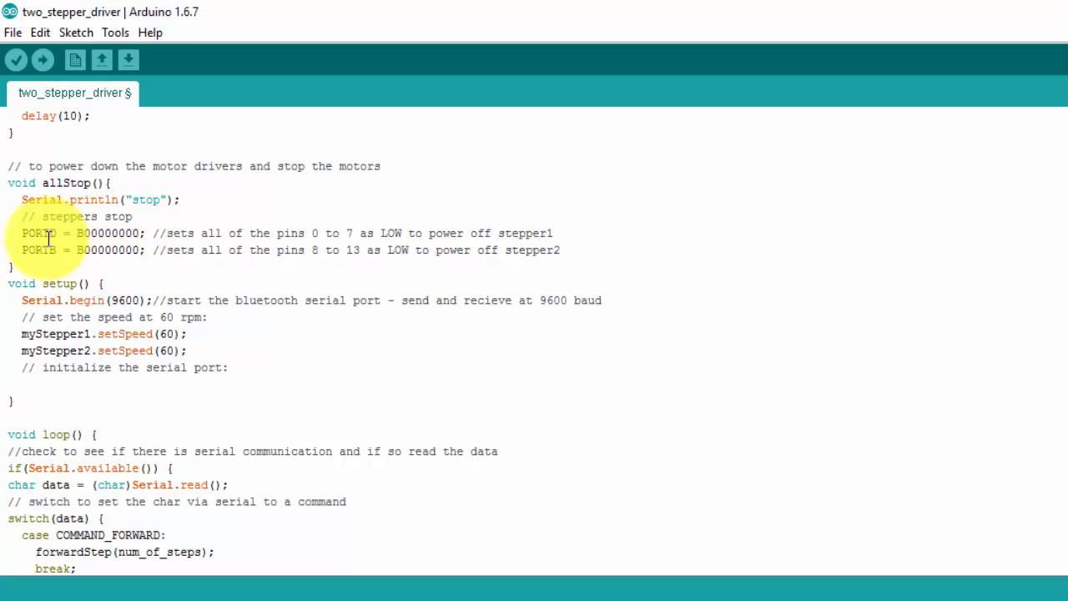
pyautogui.moveTo(321, 232)
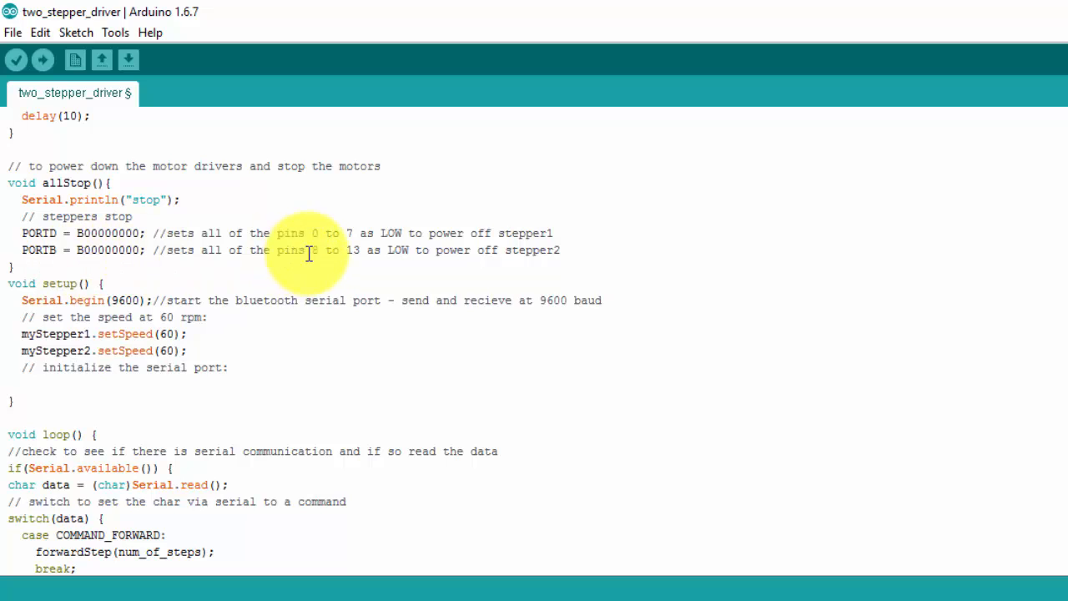
pyautogui.moveTo(401, 257)
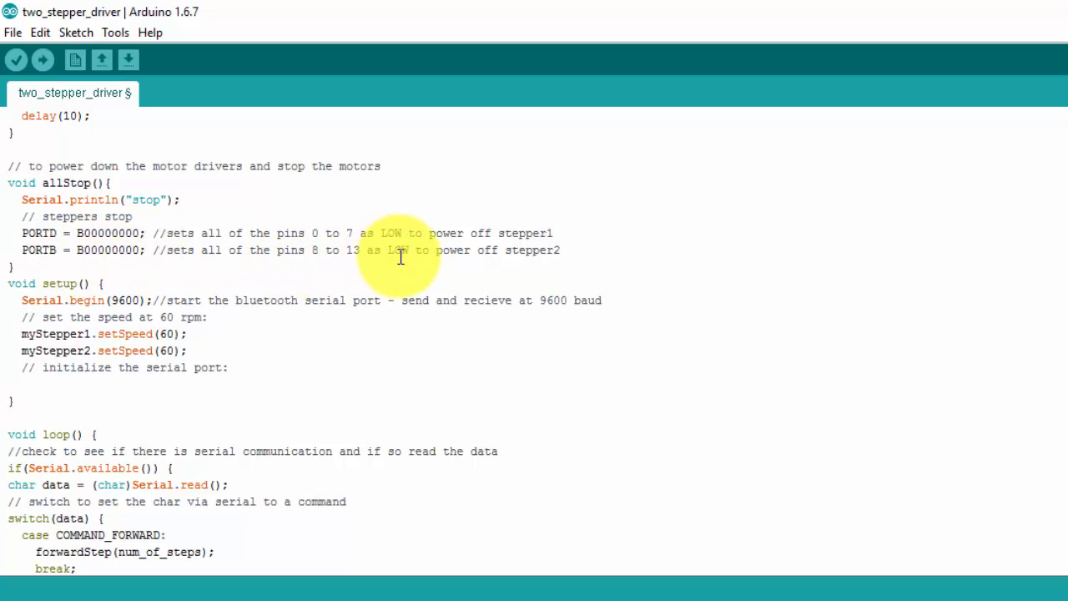
pyautogui.moveTo(9, 257)
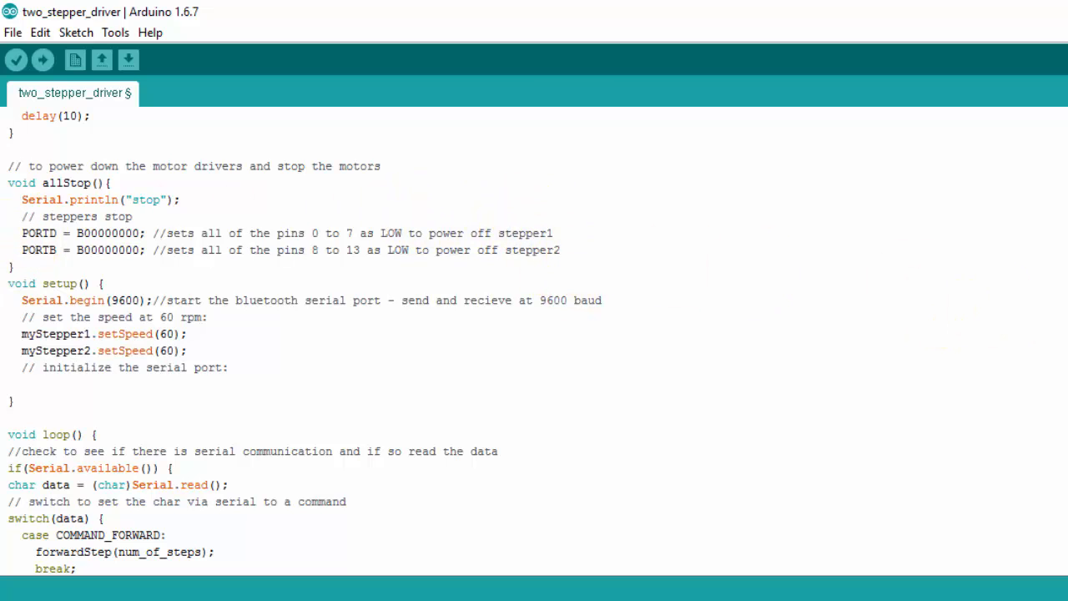
pyautogui.scroll(-3)
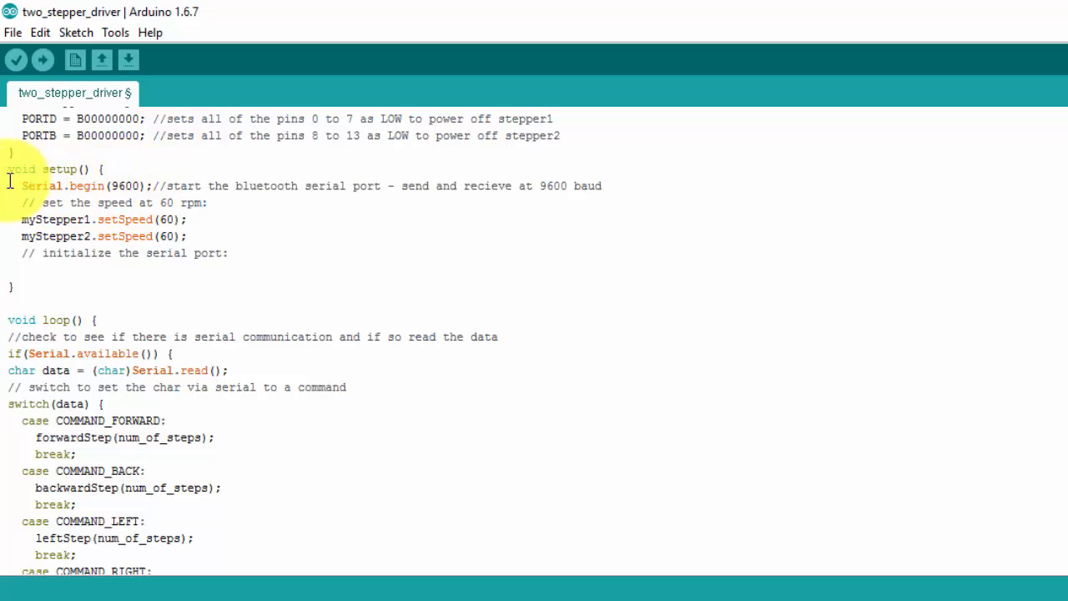
pyautogui.moveTo(146, 183)
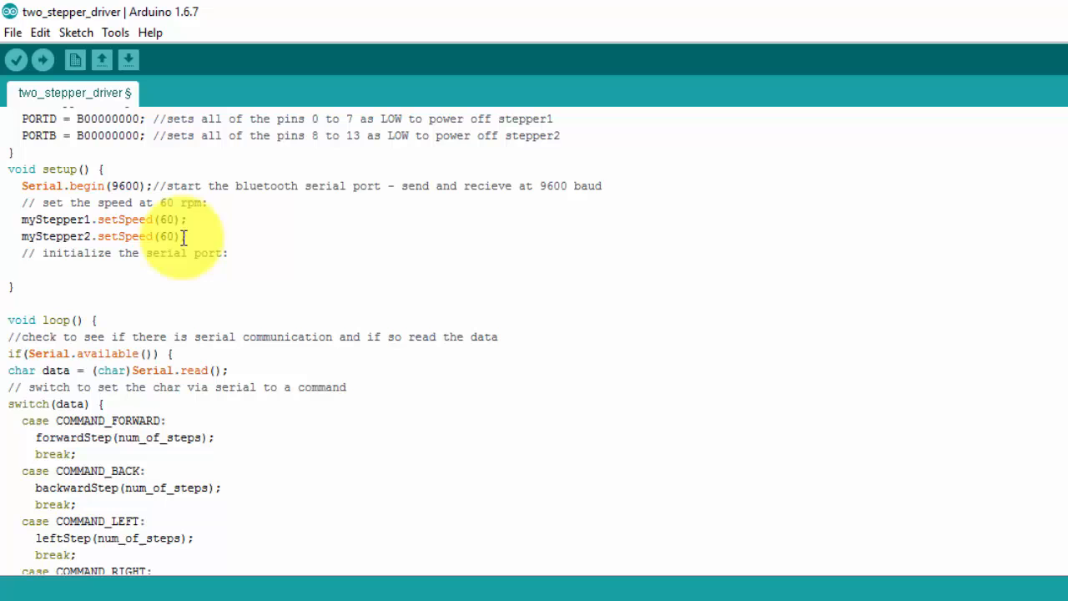
pyautogui.scroll(-3)
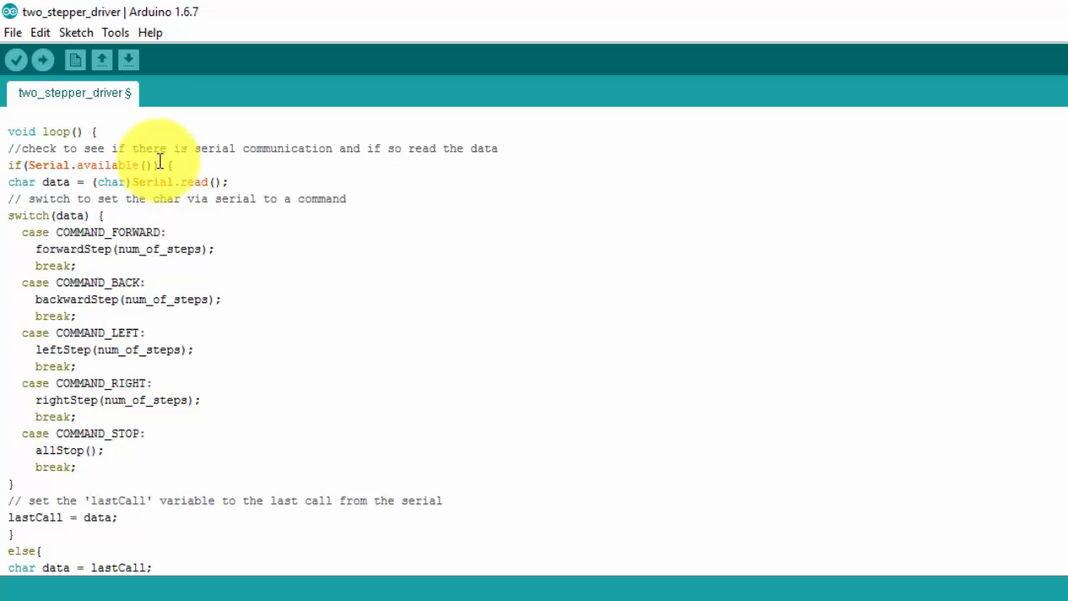
pyautogui.moveTo(109, 167)
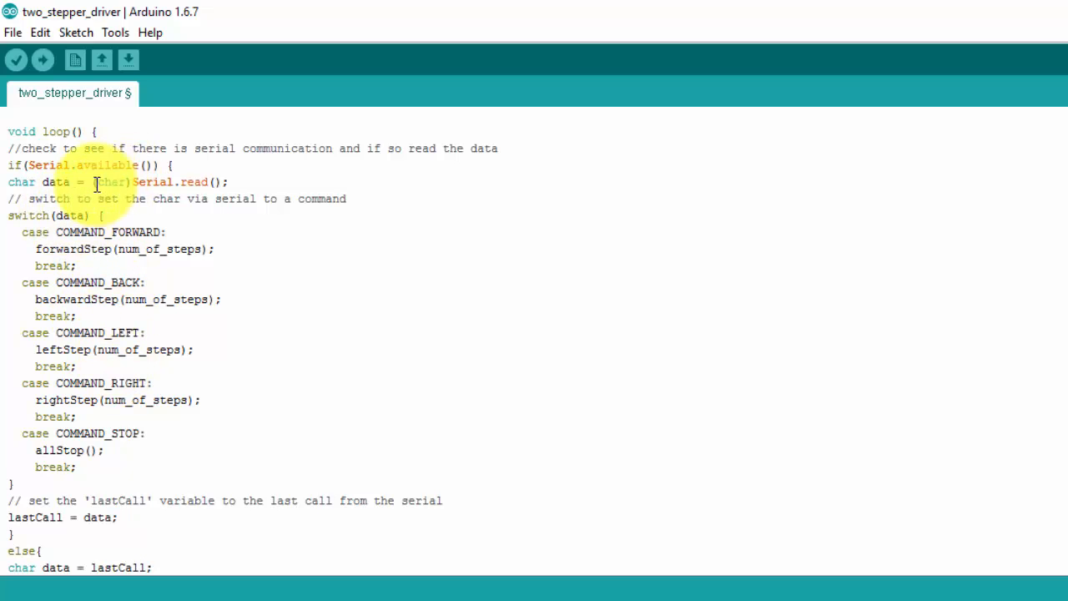
pyautogui.moveTo(238, 208)
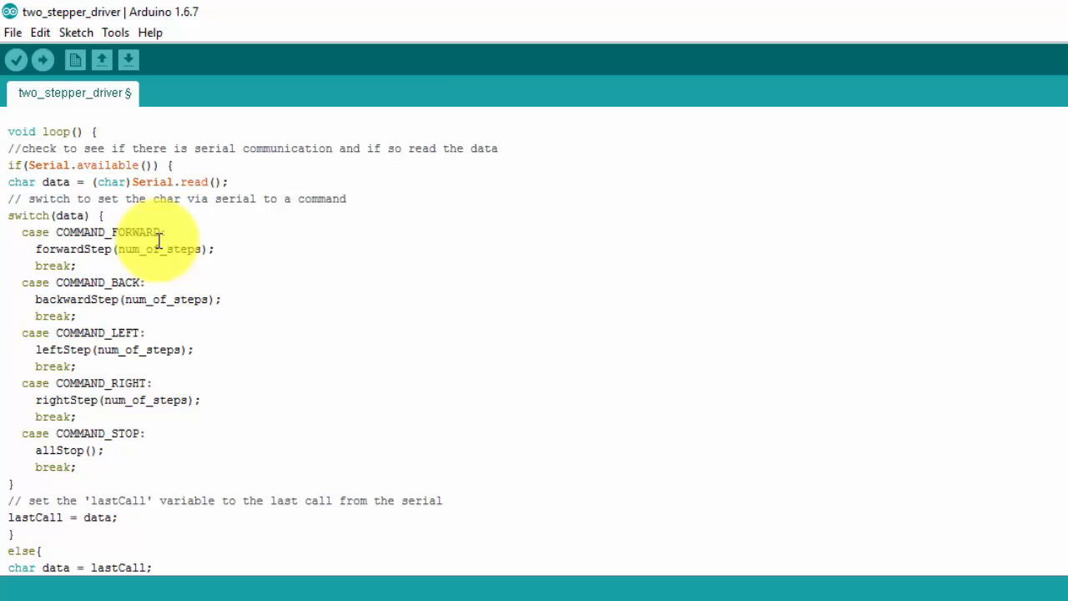
pyautogui.moveTo(140, 302)
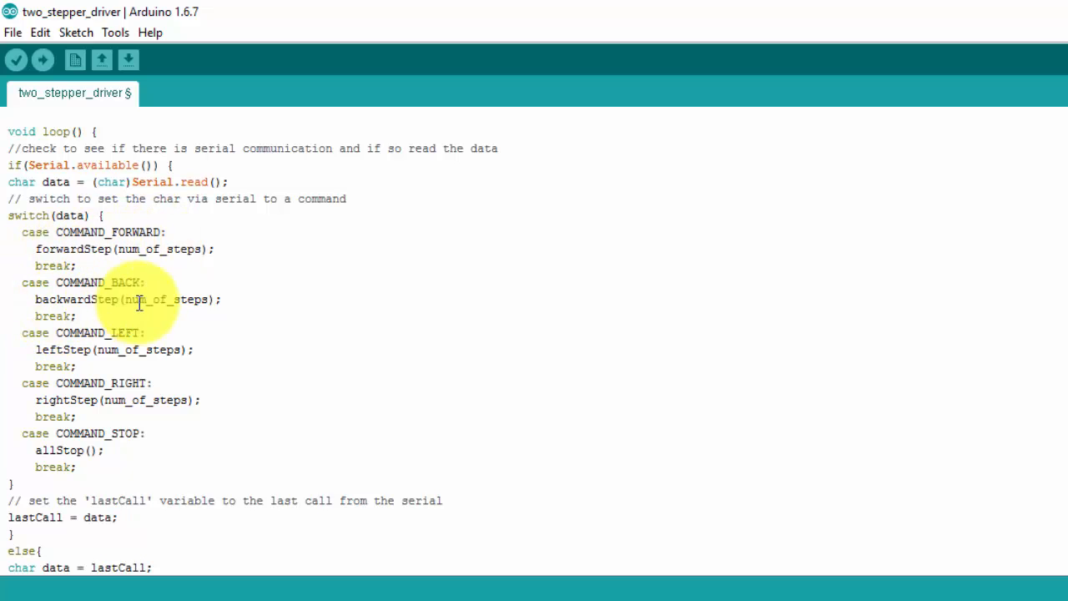
pyautogui.moveTo(79, 351)
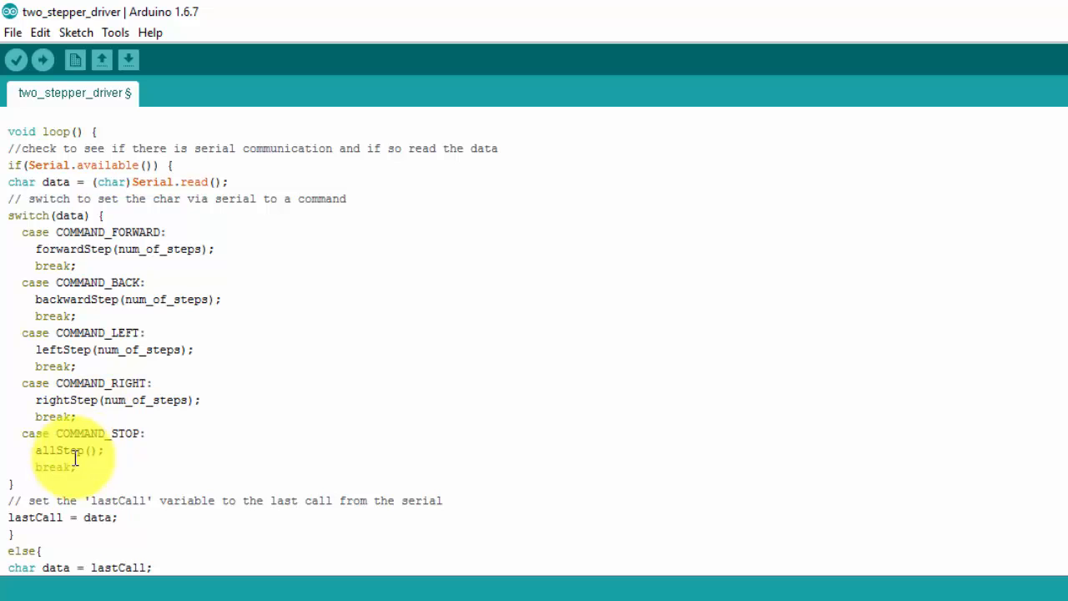
pyautogui.moveTo(185, 257)
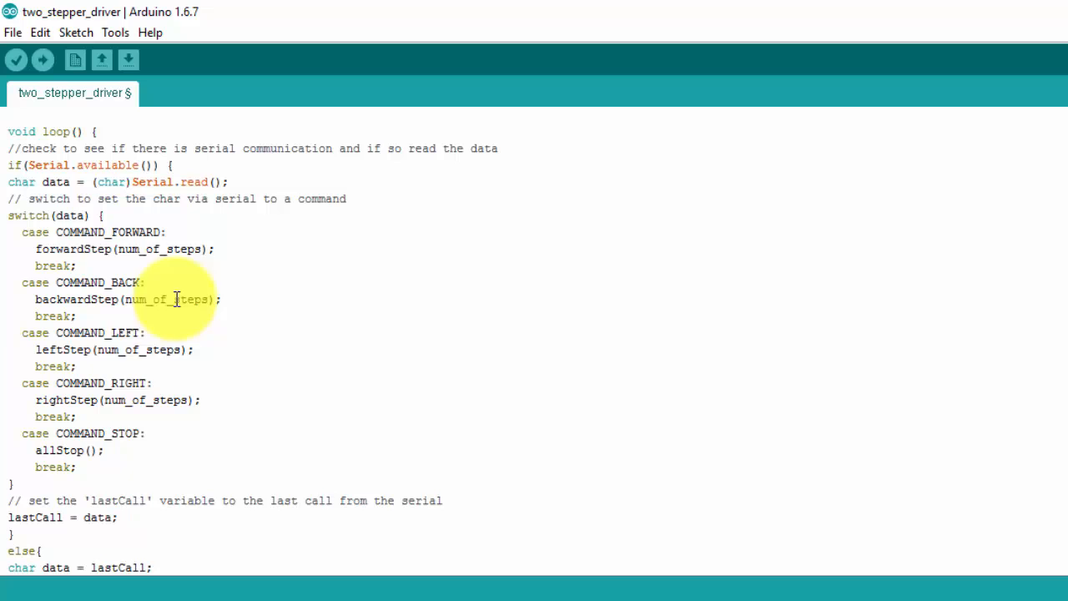
pyautogui.moveTo(523, 346)
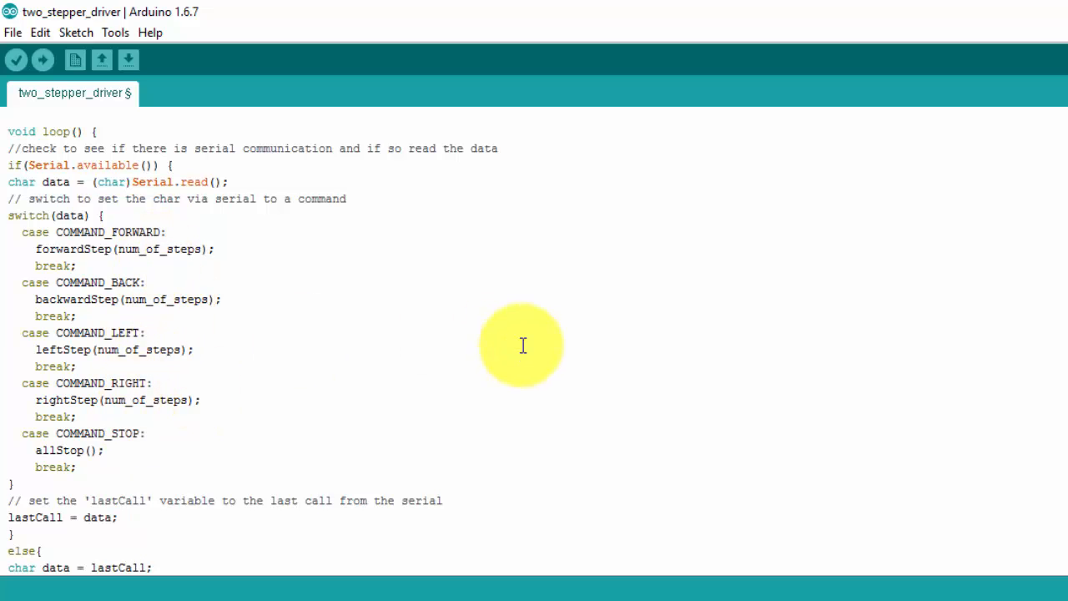
pyautogui.moveTo(227, 264)
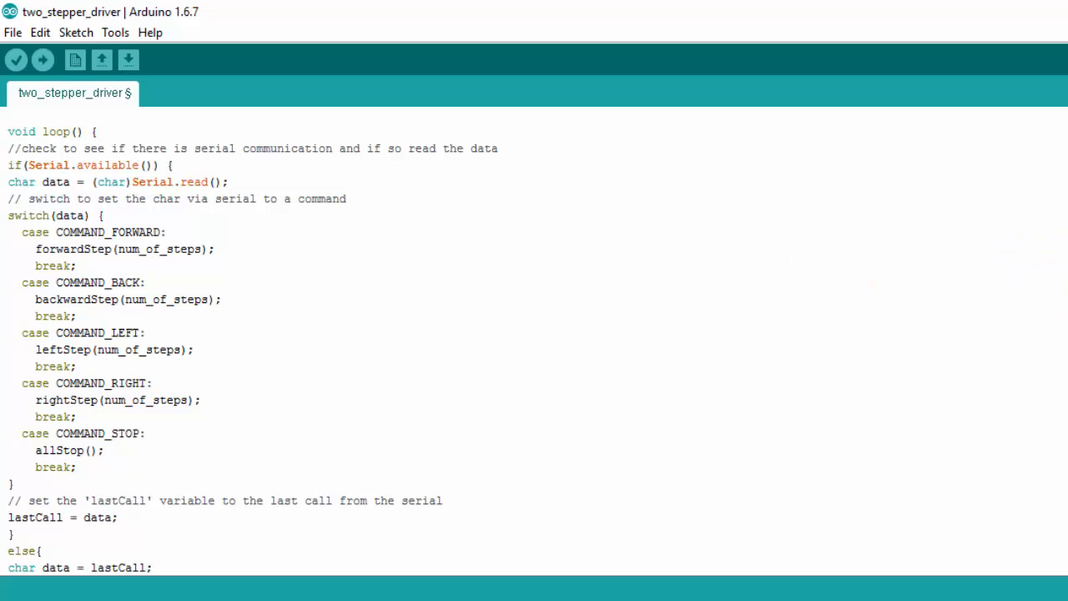
pyautogui.scroll(-3)
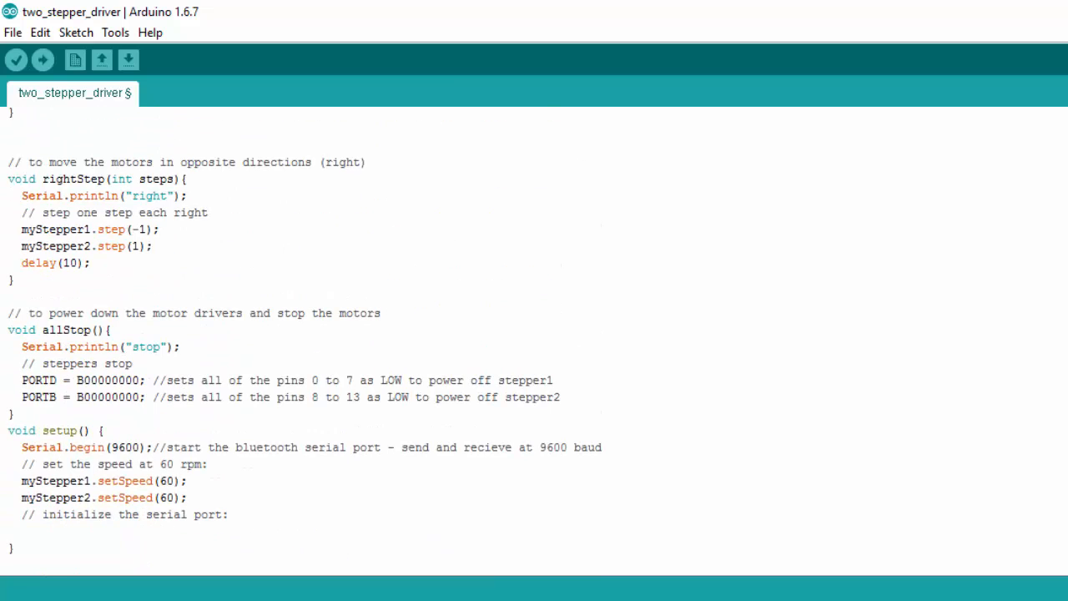
pyautogui.scroll(3)
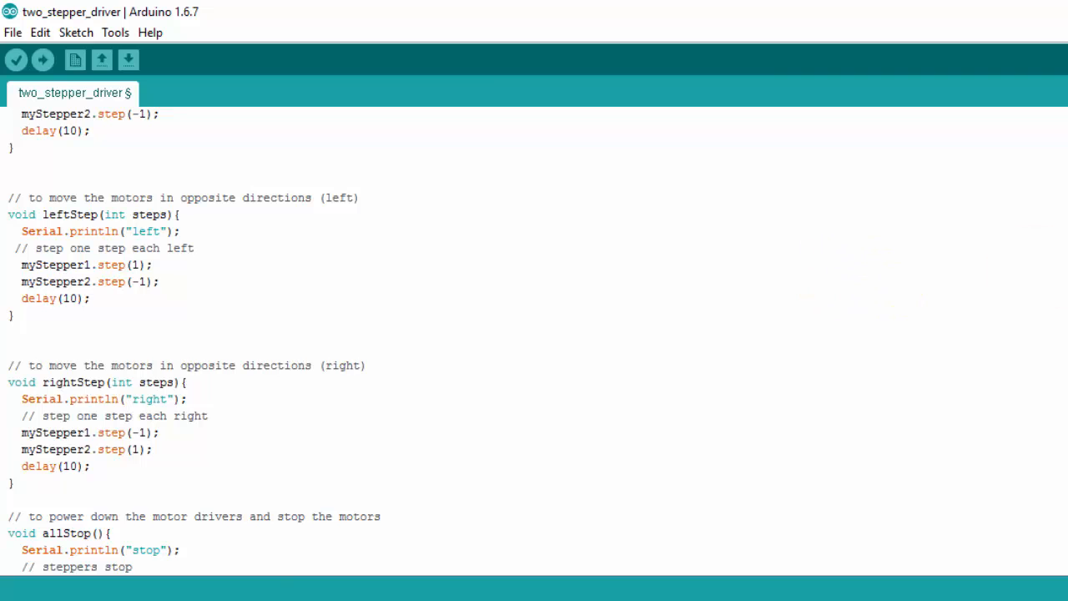
pyautogui.scroll(-3)
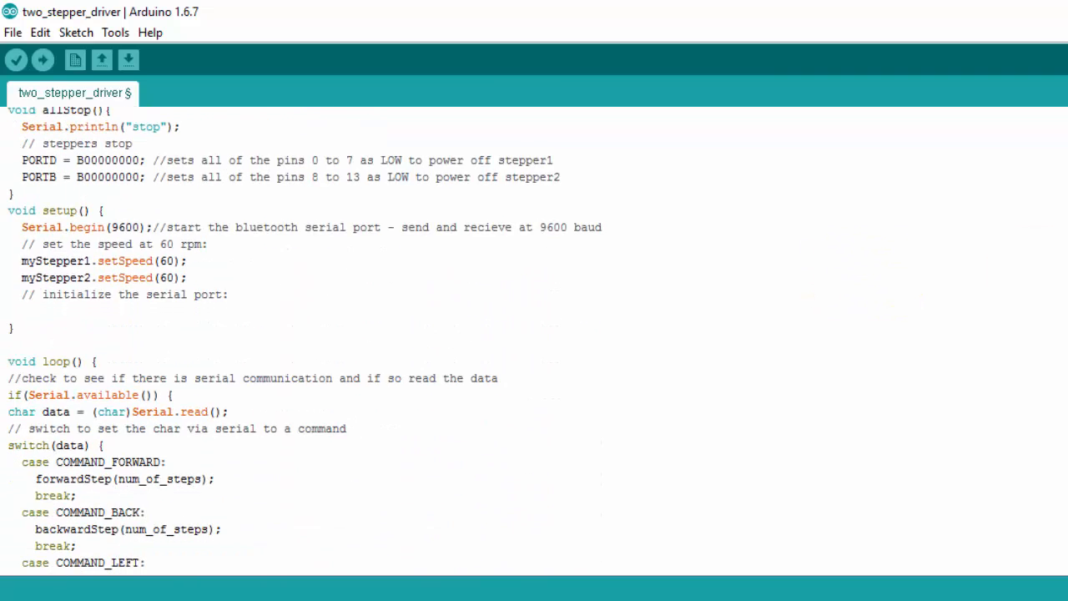
pyautogui.scroll(-3)
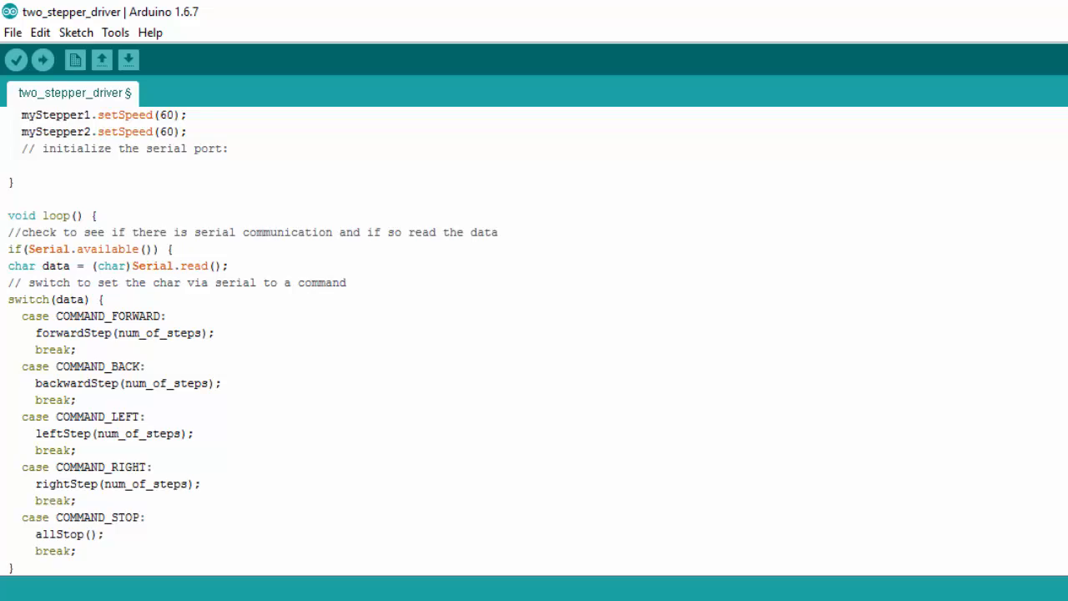
pyautogui.scroll(-3)
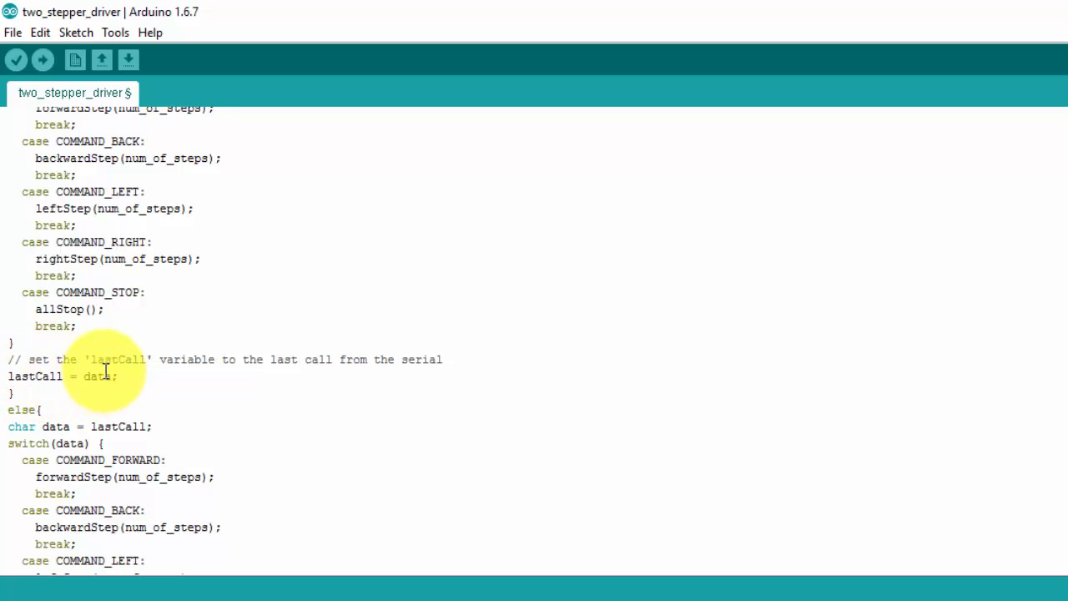
pyautogui.moveTo(136, 259)
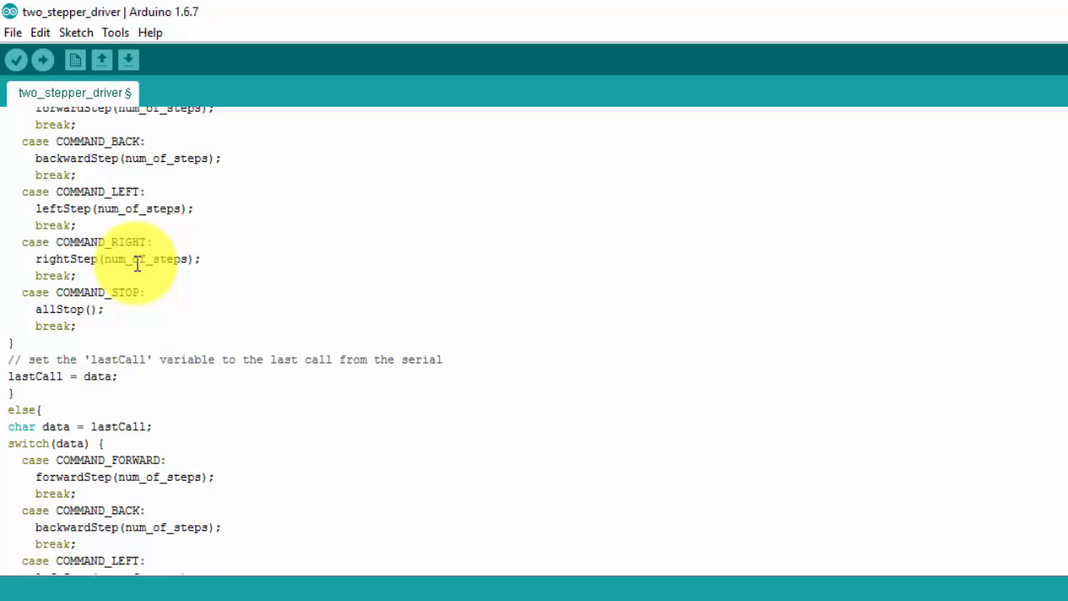
pyautogui.scroll(3)
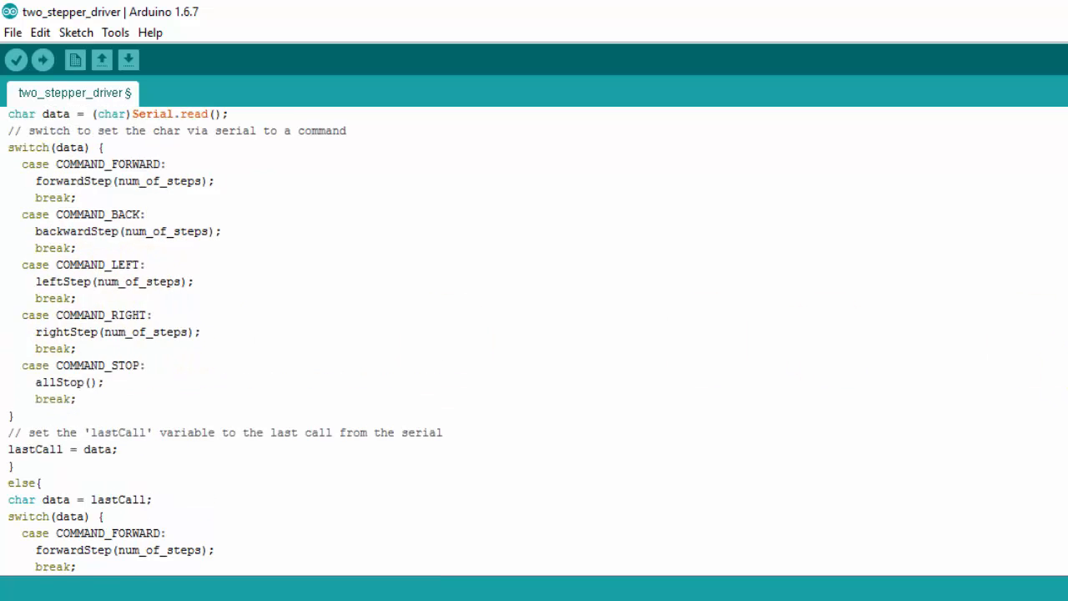
pyautogui.scroll(3)
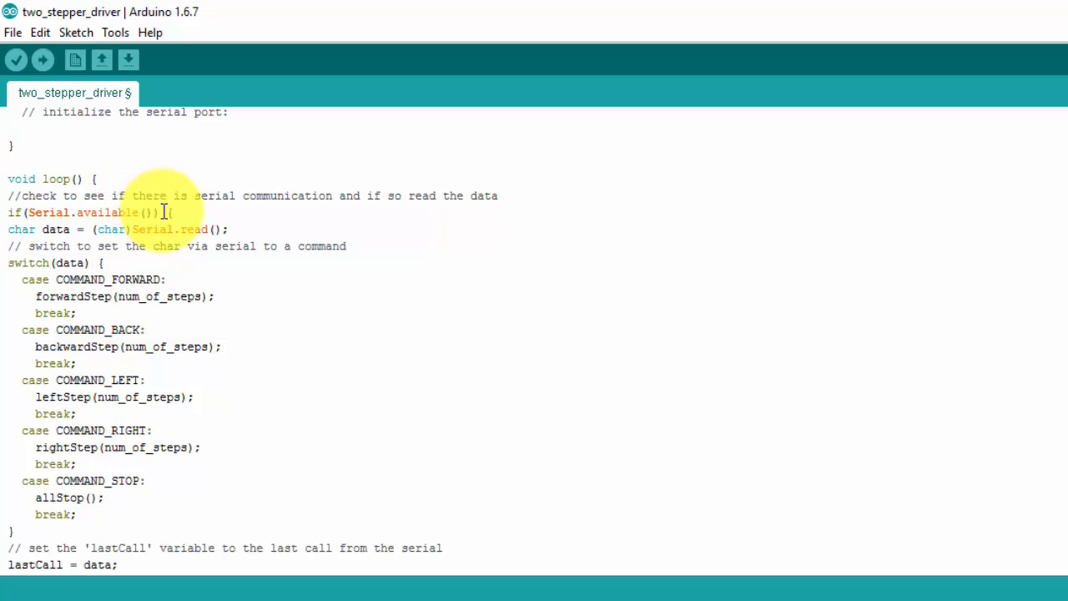
pyautogui.moveTo(65, 209)
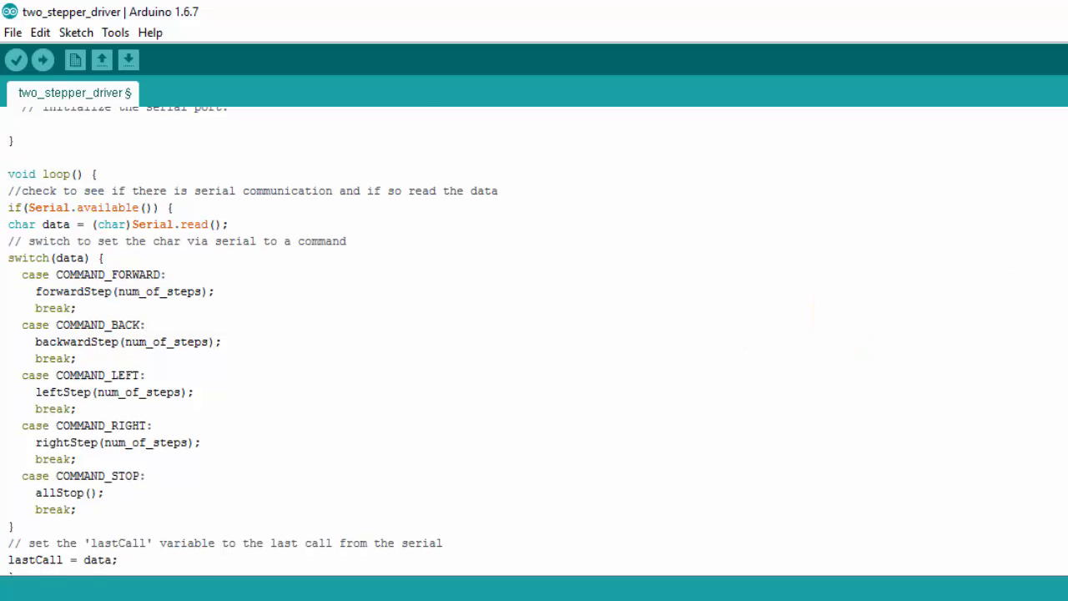
pyautogui.scroll(-3)
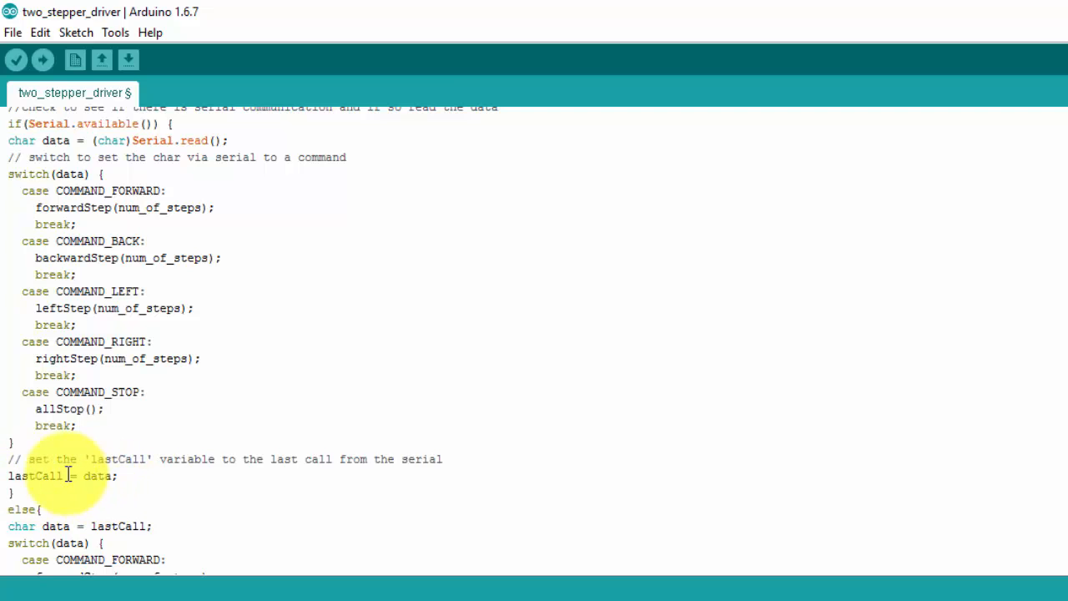
pyautogui.scroll(3)
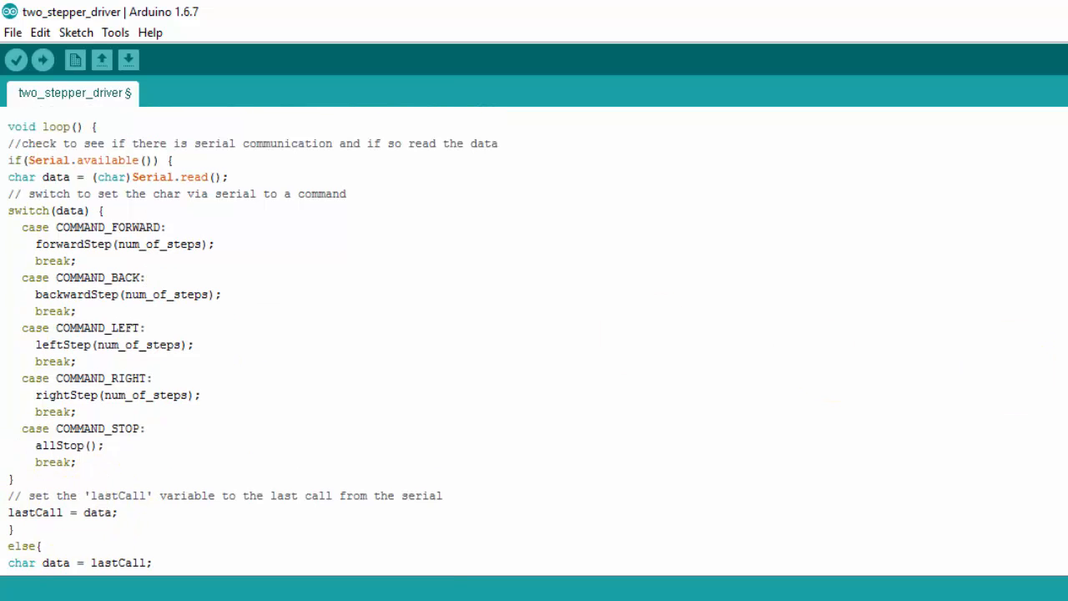
pyautogui.scroll(-3)
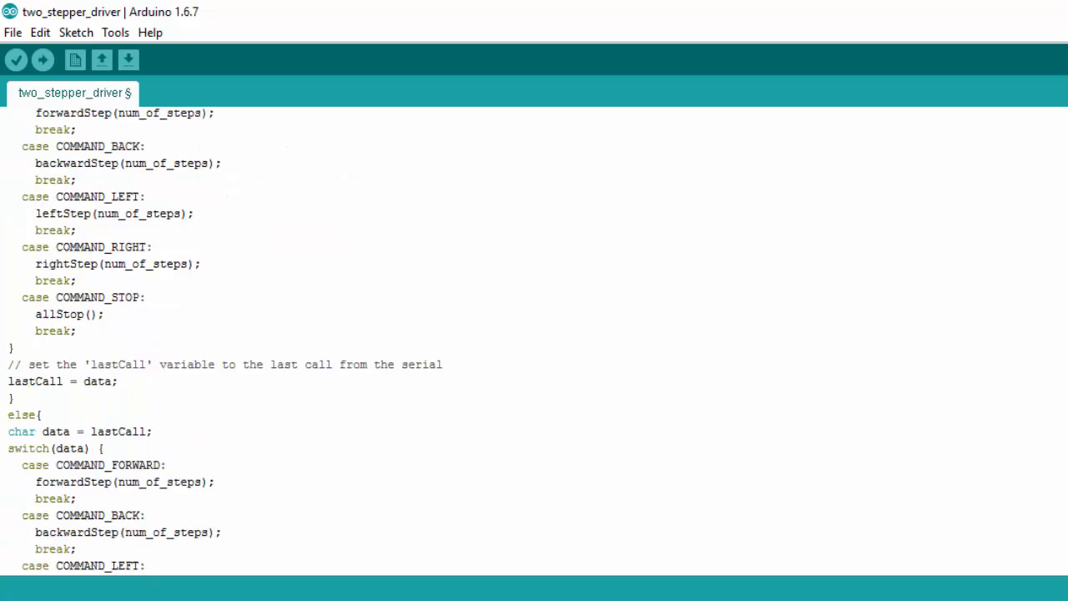
pyautogui.scroll(-3)
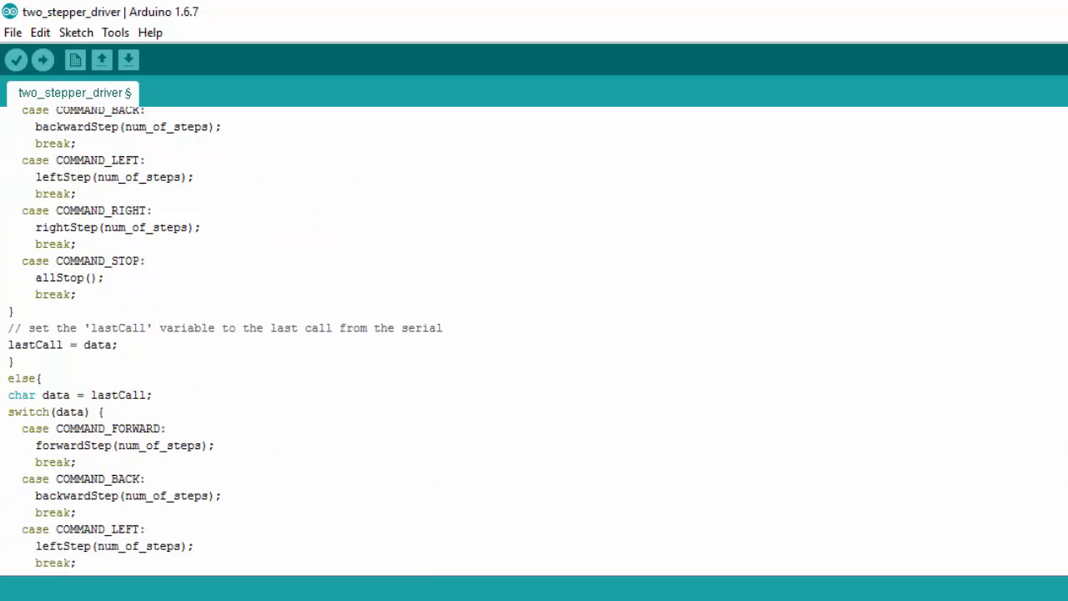
pyautogui.scroll(3)
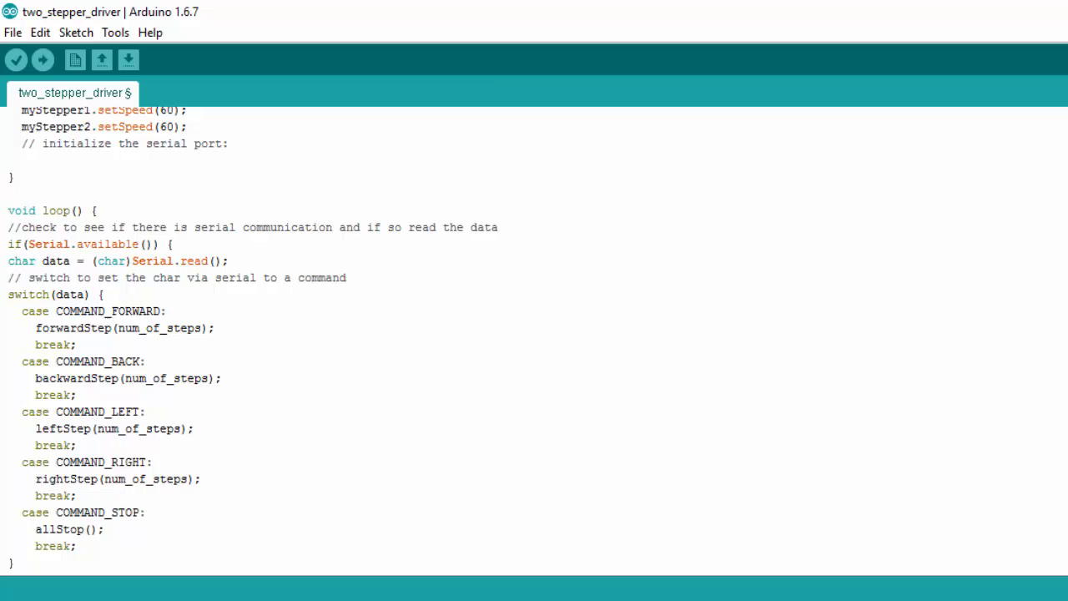
pyautogui.scroll(-3)
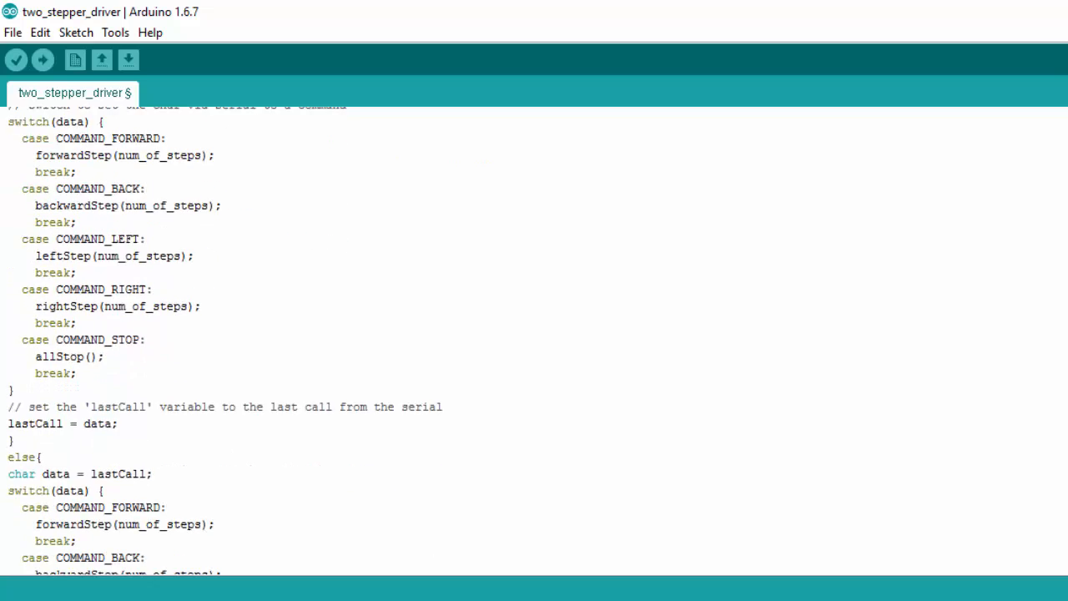
pyautogui.scroll(-3)
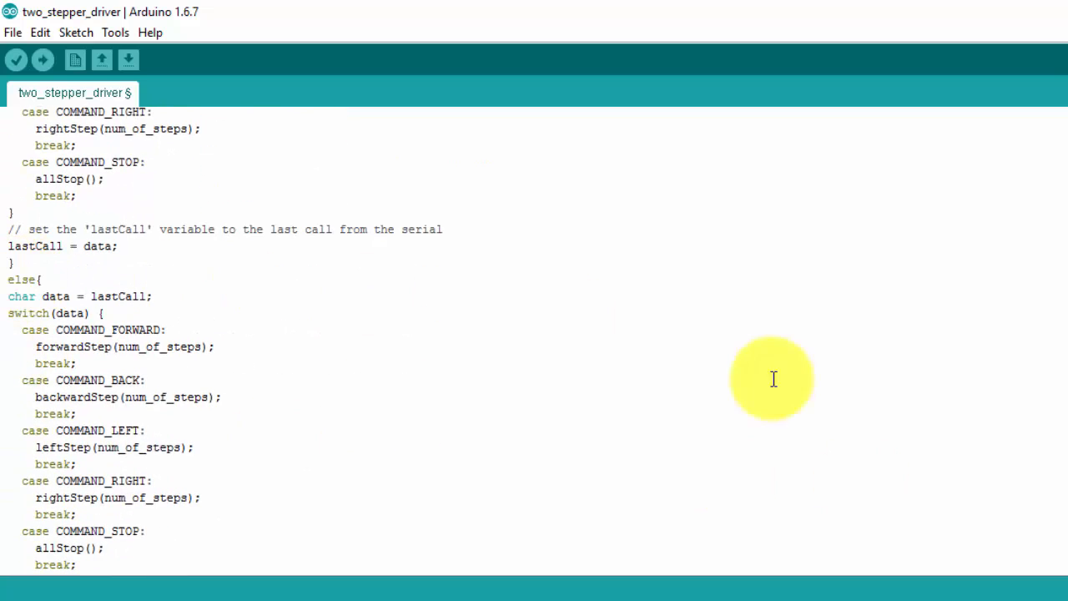
pyautogui.scroll(-3)
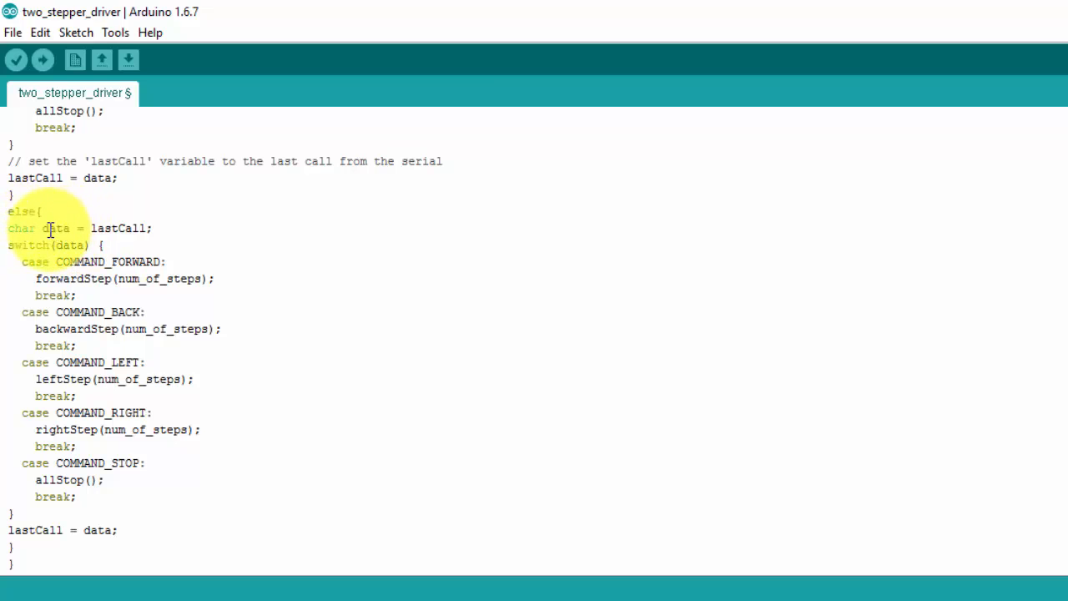
pyautogui.moveTo(100, 250)
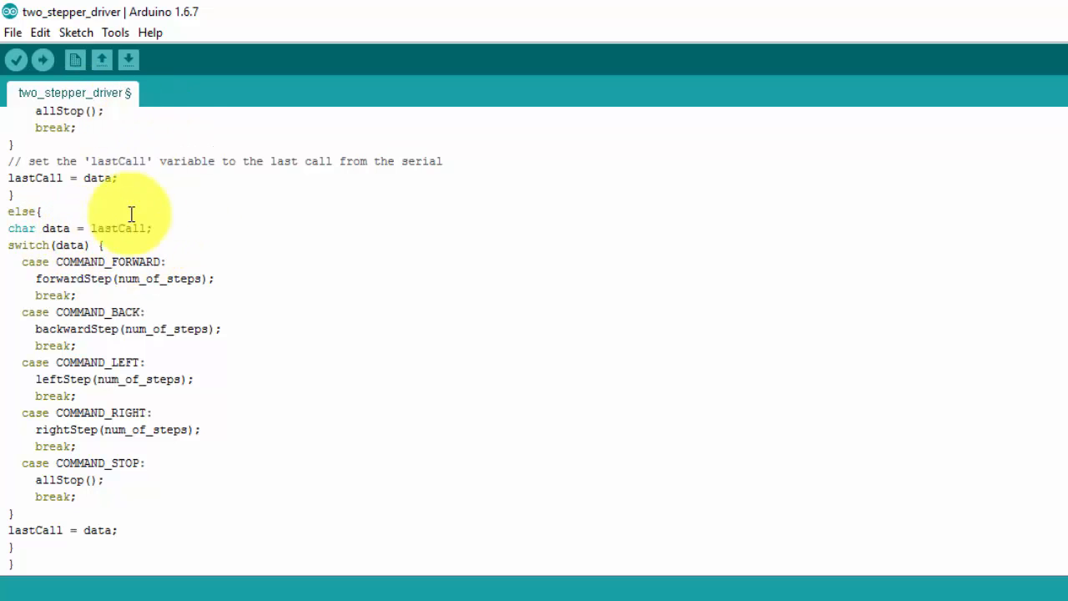
pyautogui.moveTo(89, 228)
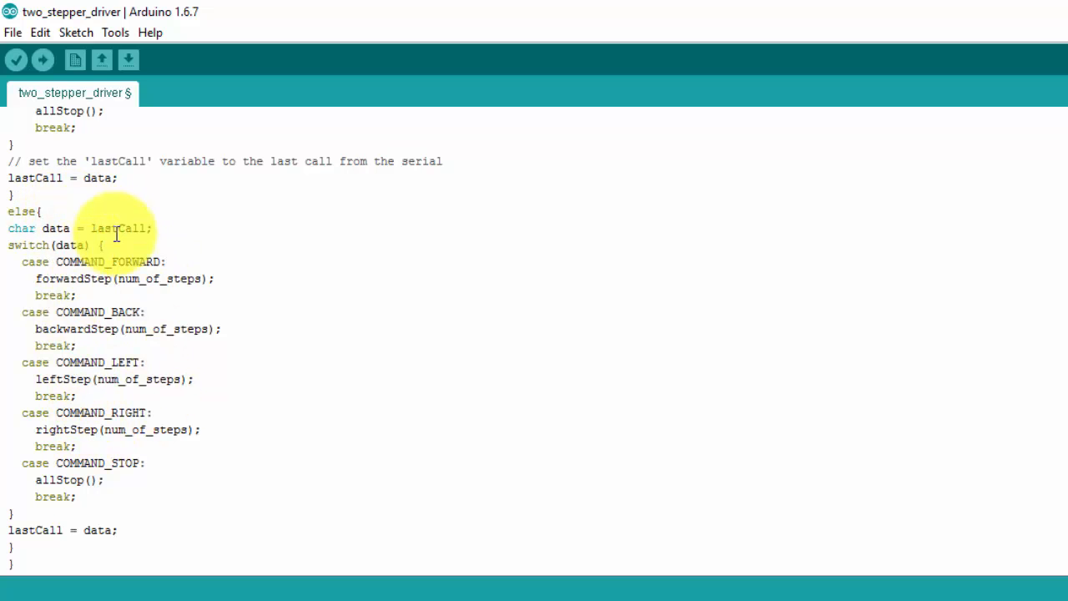
pyautogui.moveTo(96, 318)
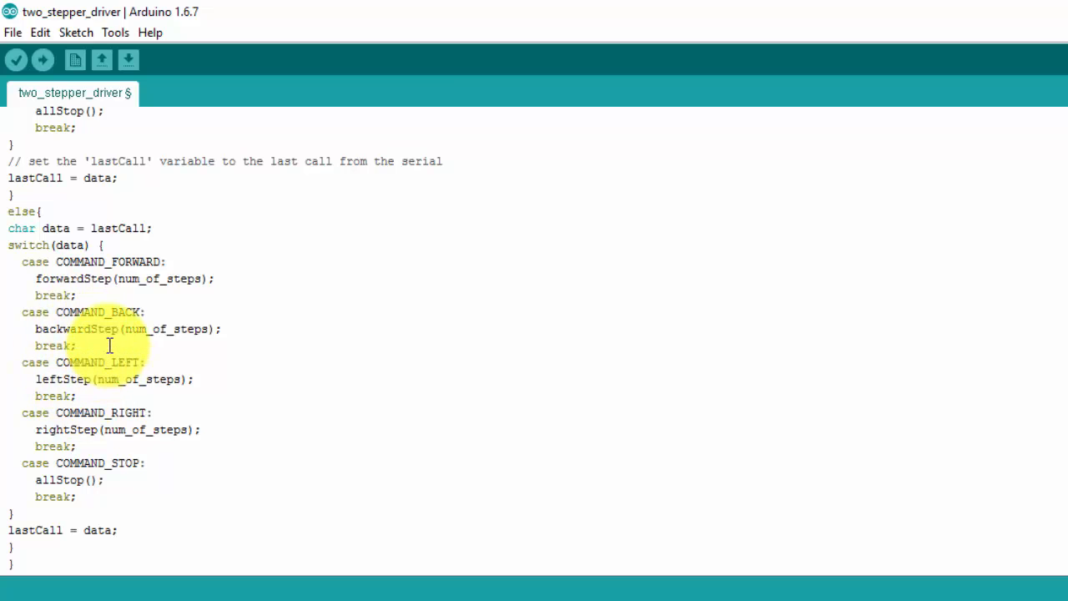
pyautogui.moveTo(189, 338)
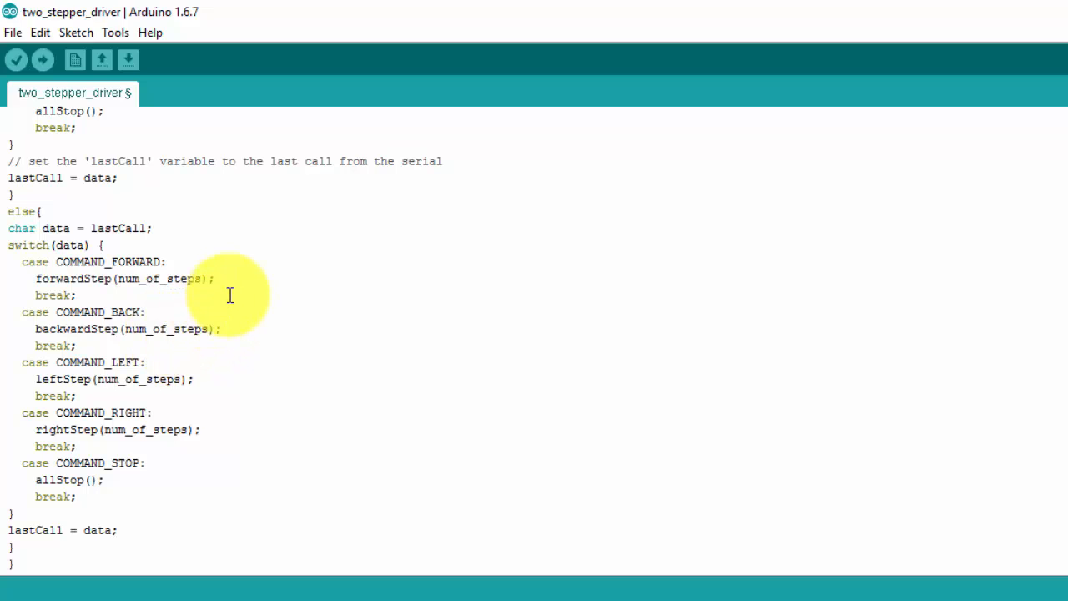
pyautogui.moveTo(235, 291)
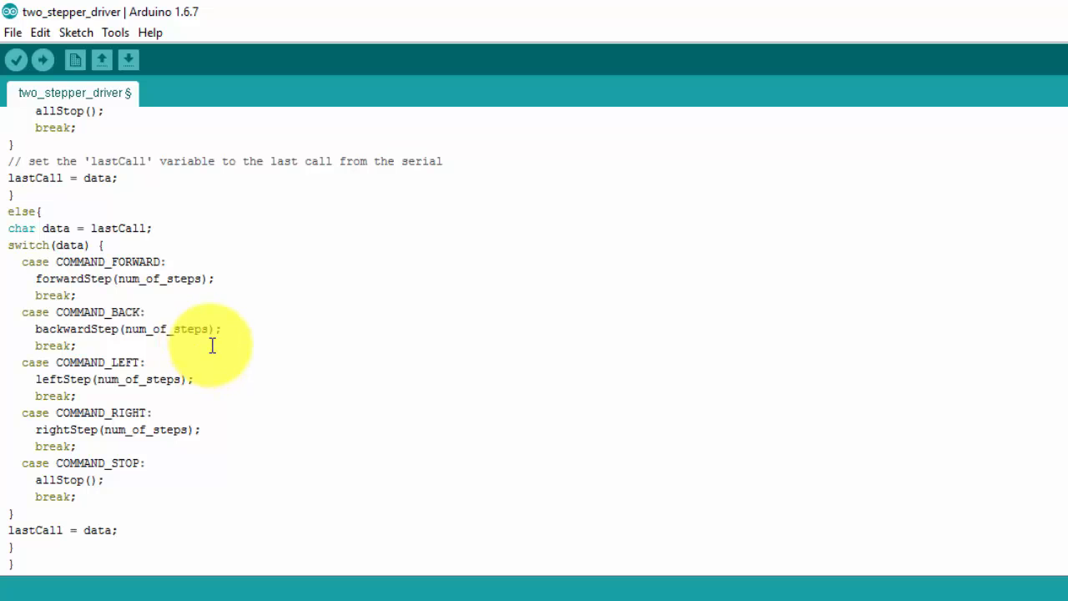
pyautogui.moveTo(199, 389)
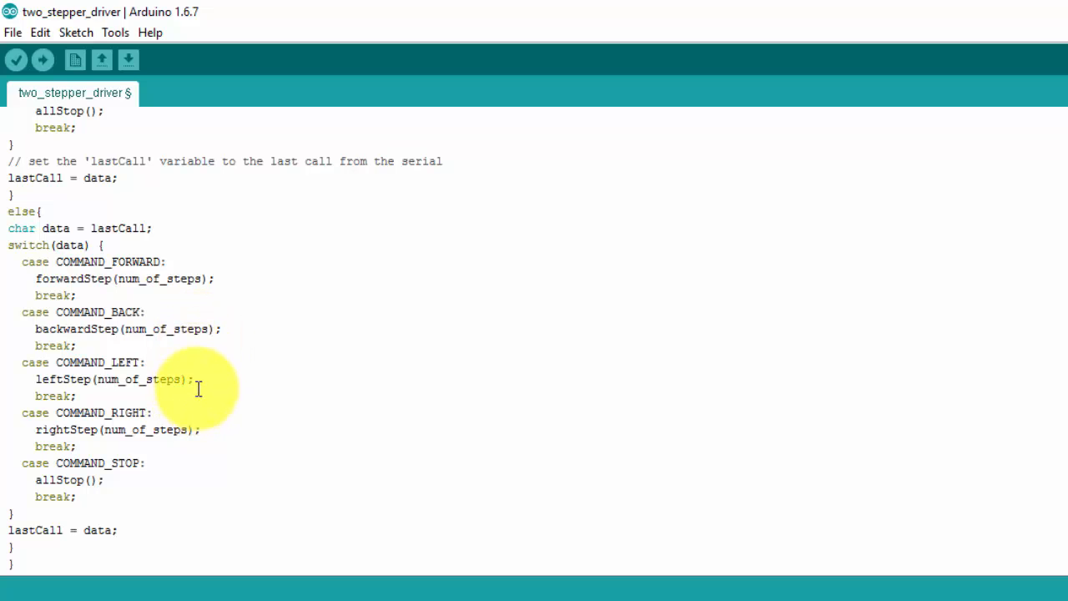
pyautogui.moveTo(219, 257)
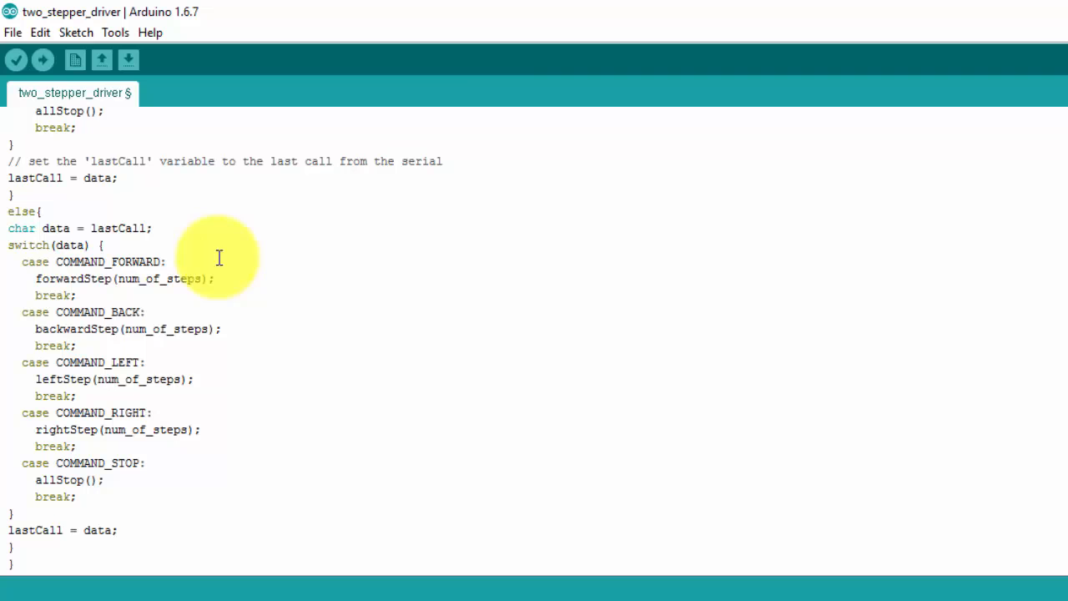
pyautogui.moveTo(219, 257)
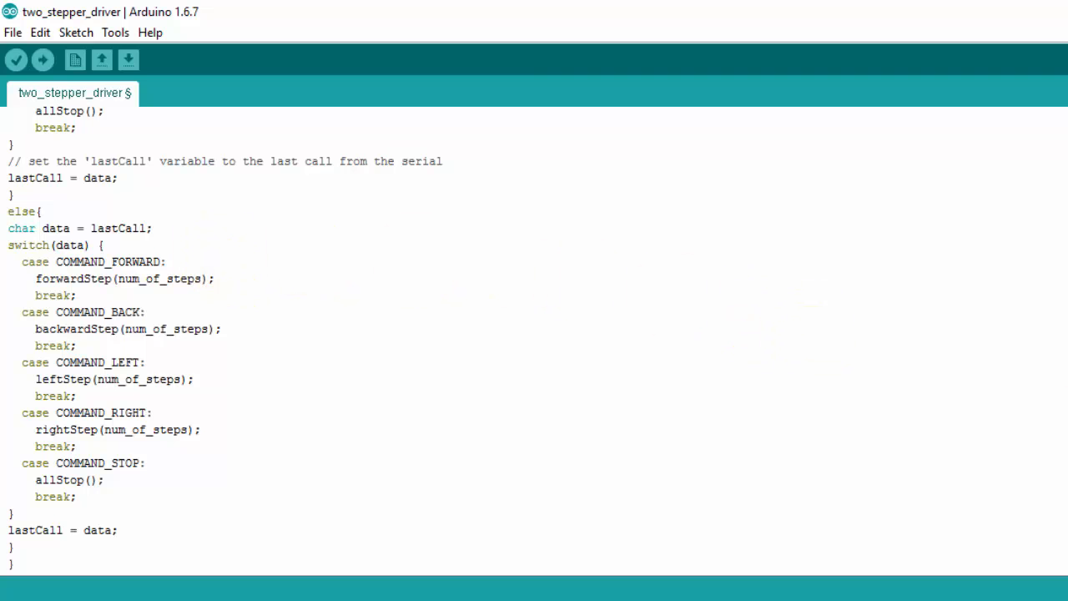
pyautogui.scroll(3)
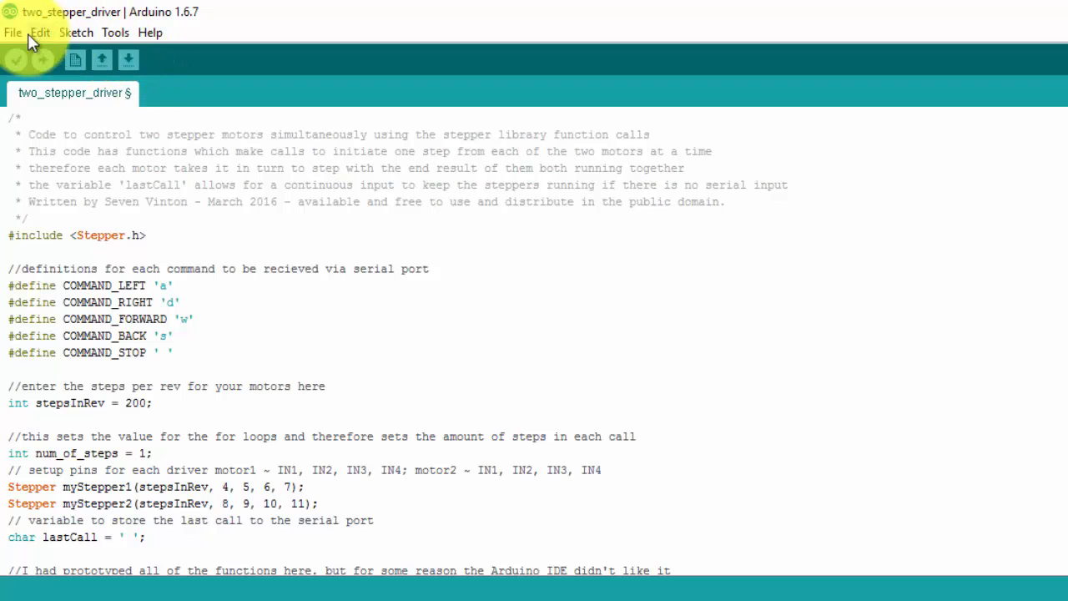
# Confirm the board port is COM9 and open the Serial Monitor at 9600 baud.
pyautogui.click(115, 32)
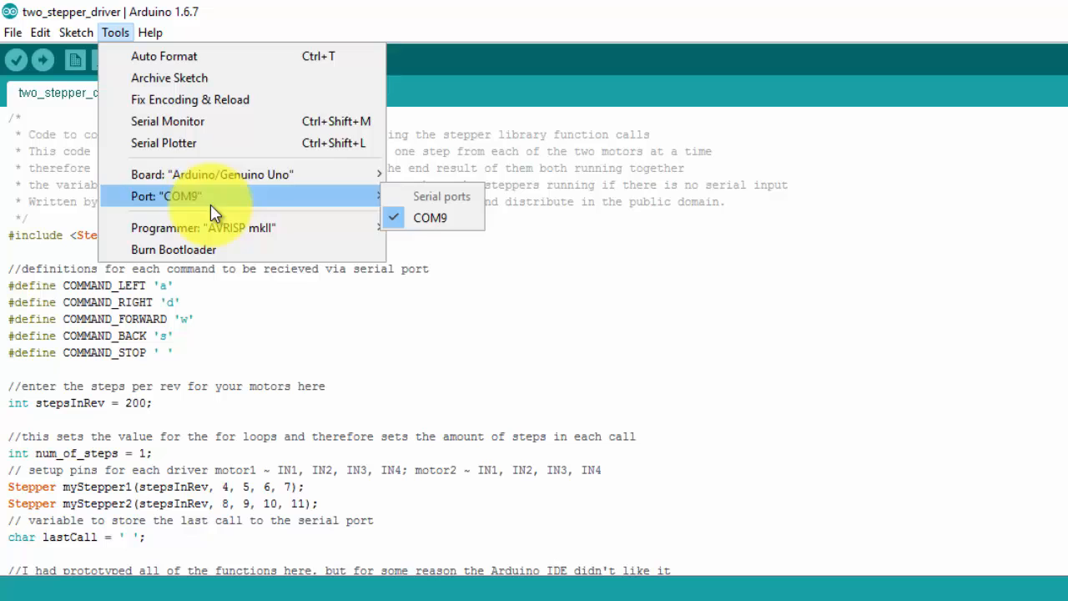
pyautogui.click(167, 121)
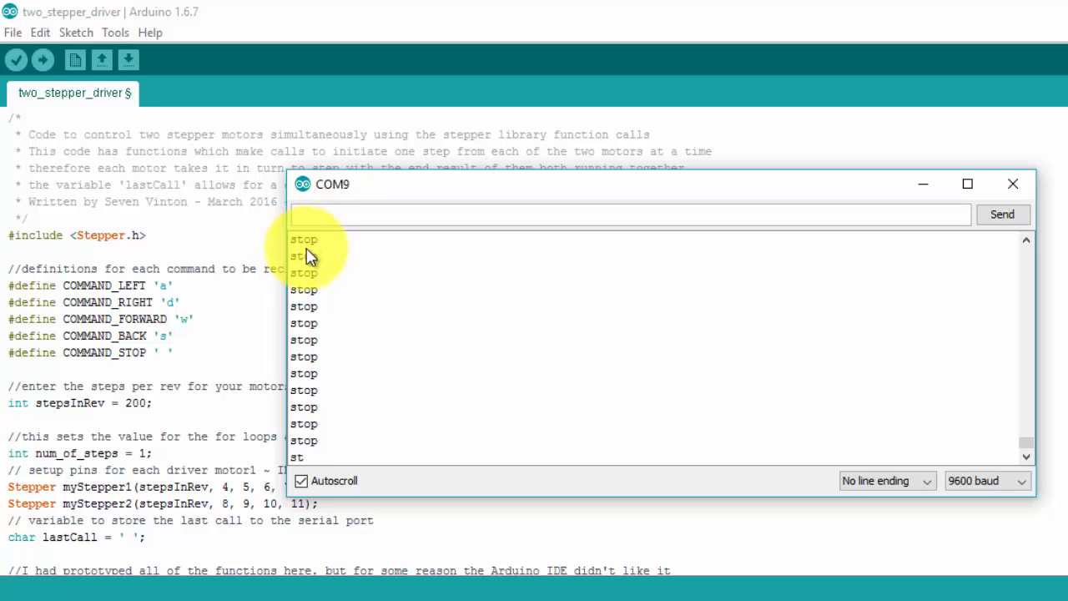
pyautogui.moveTo(297, 253)
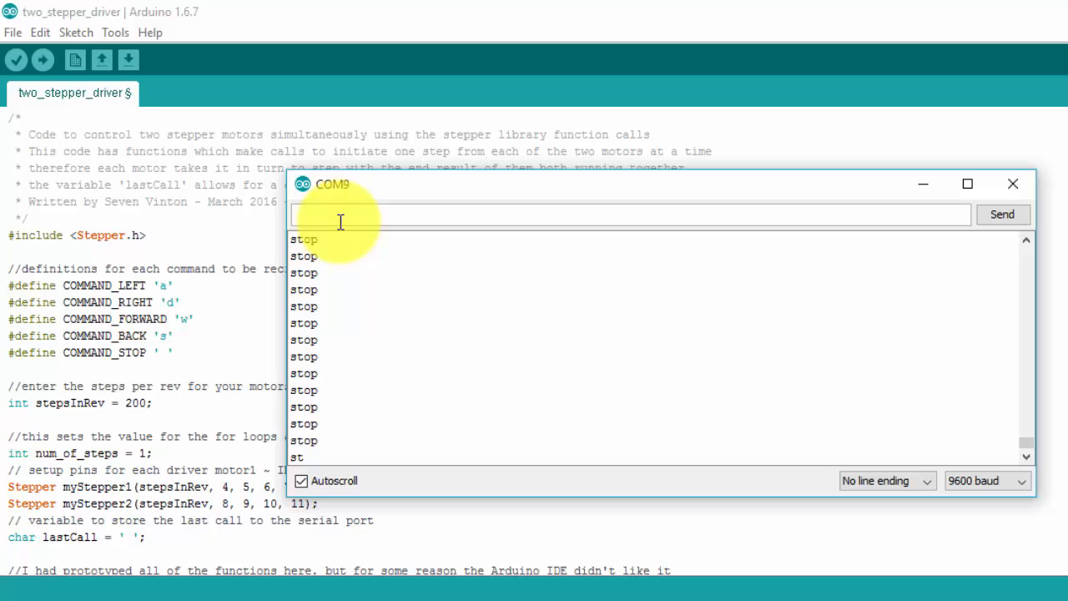
# Send the w, a and d commands so the output changes to forward, left, then right.
pyautogui.write('w')
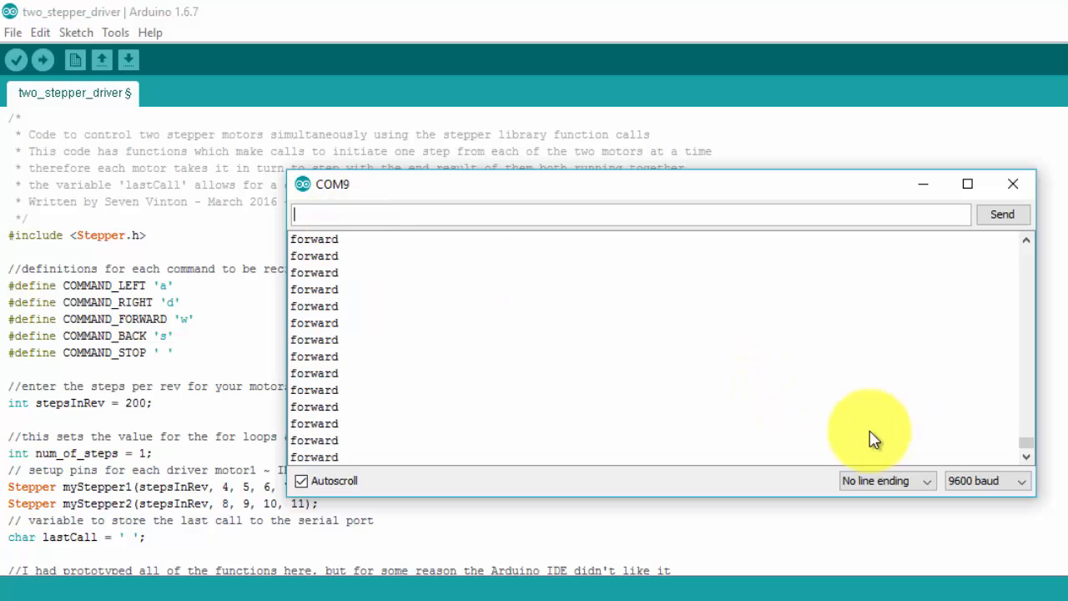
pyautogui.moveTo(724, 429)
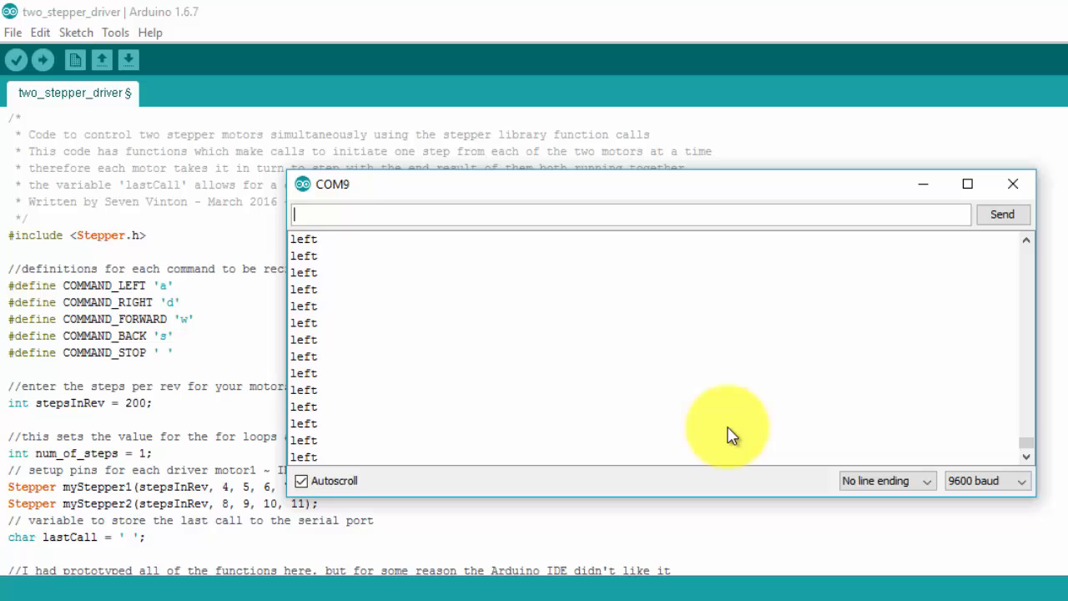
pyautogui.write('d')
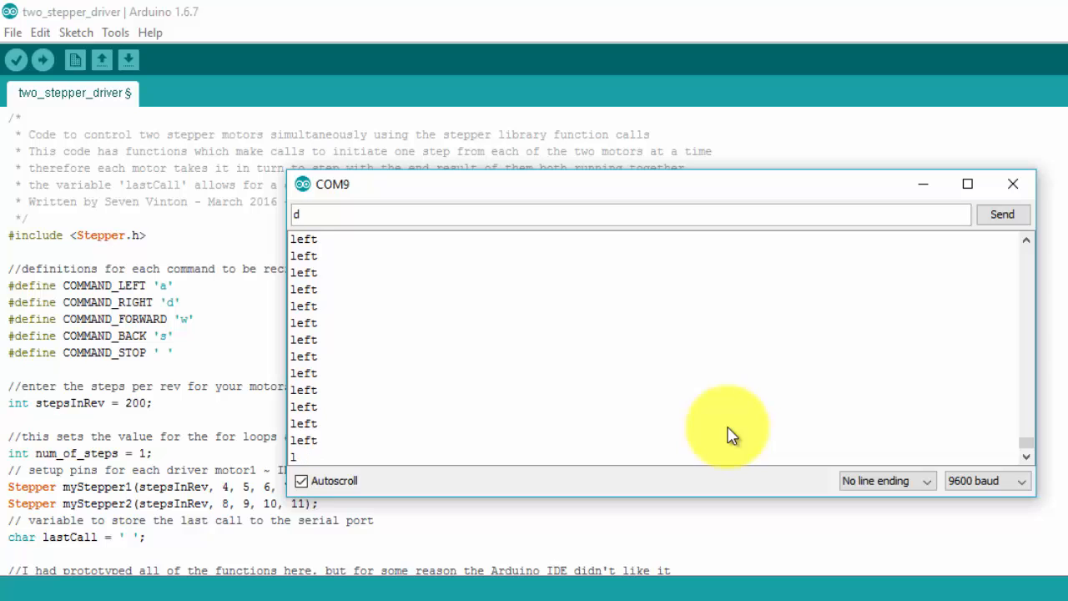
pyautogui.click(1003, 215)
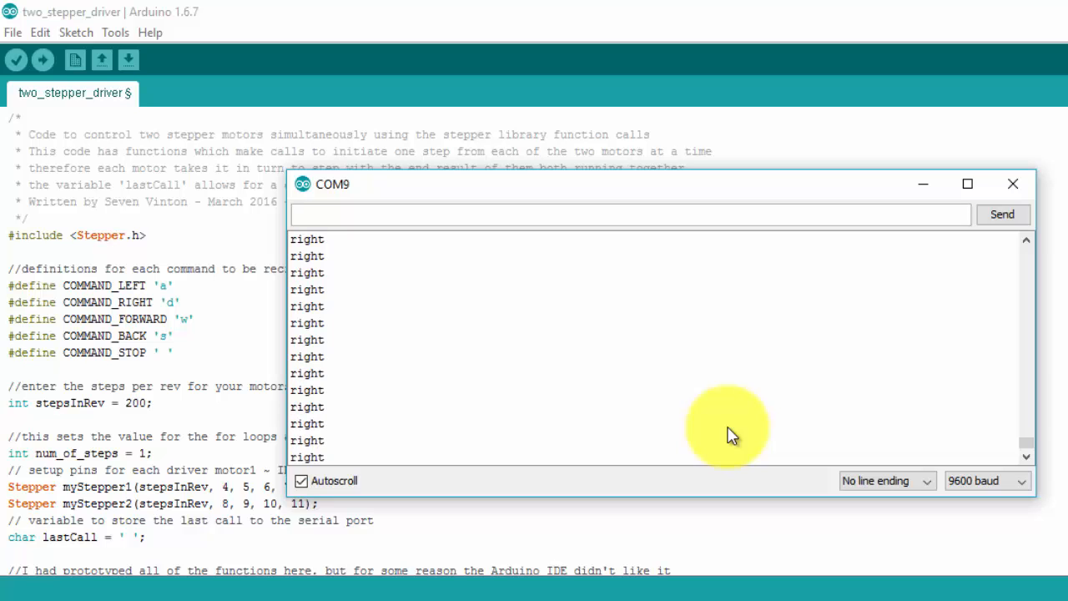